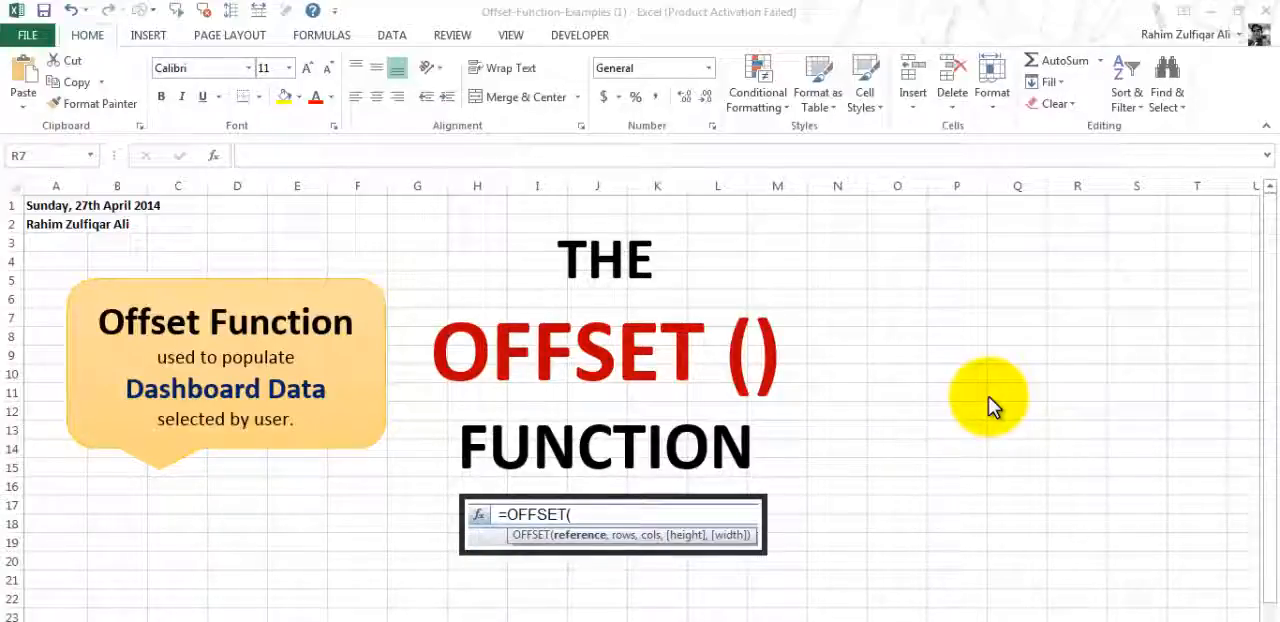
pyautogui.moveTo(965, 408)
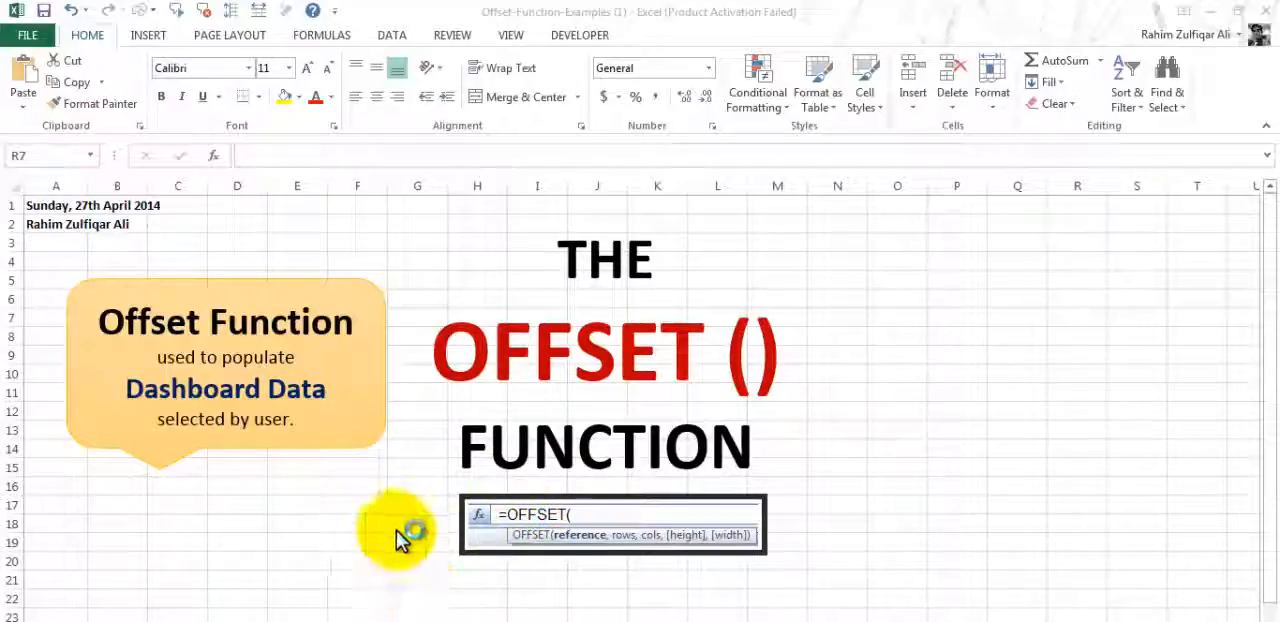
# Switch to the sheet describing OFFSET's Reference, Rows, Cols, Height and Width arguments.
pyautogui.click(1077, 317)
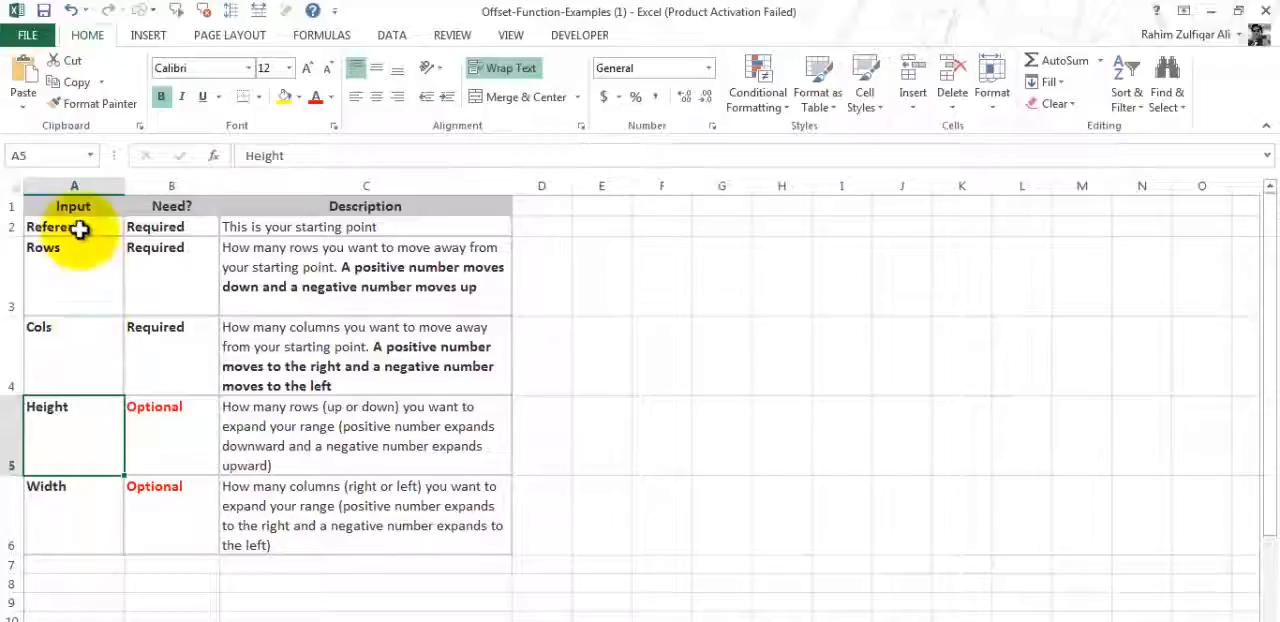
pyautogui.click(73, 226)
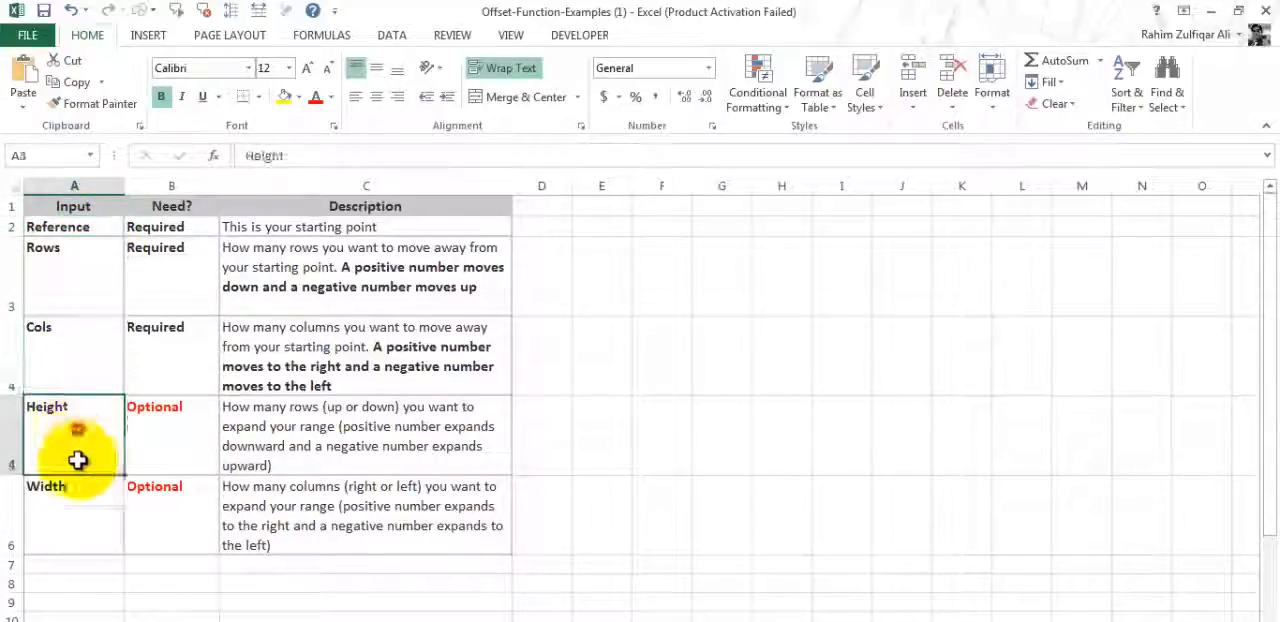
pyautogui.click(171, 247)
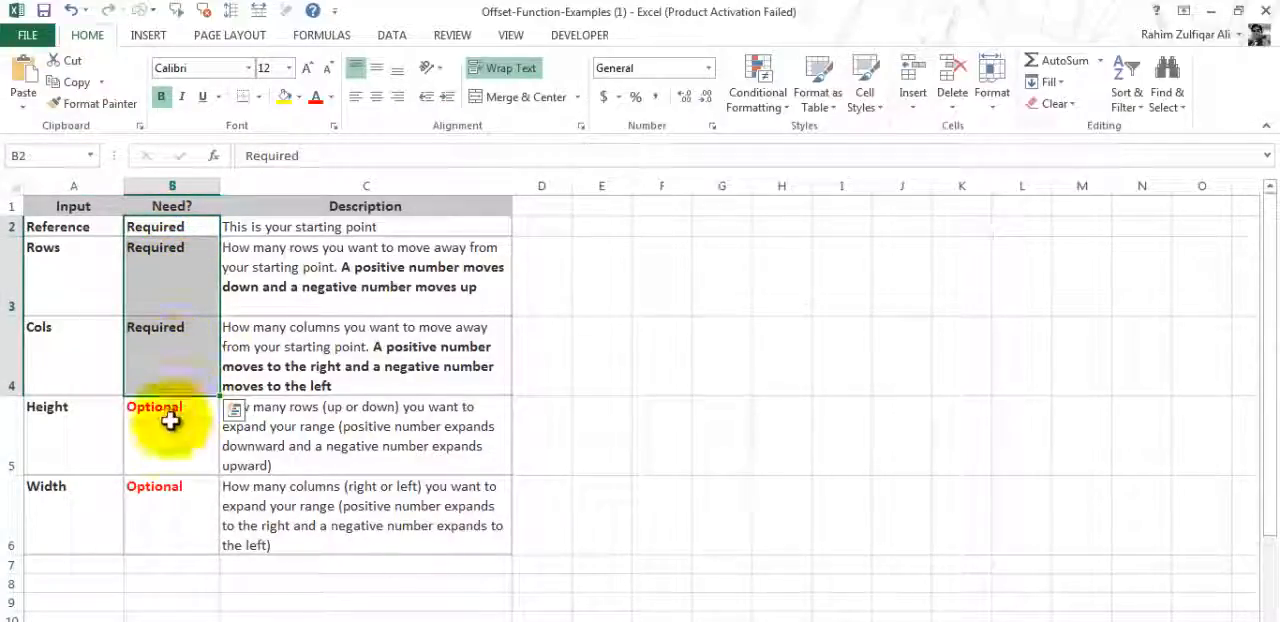
pyautogui.click(63, 515)
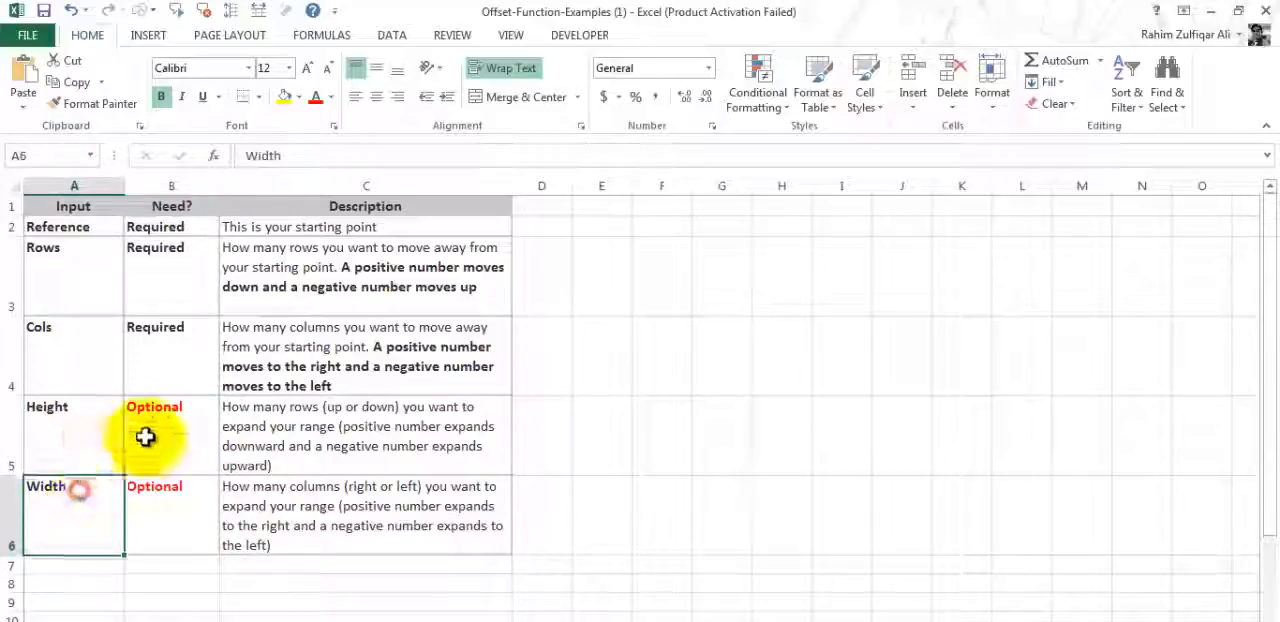
pyautogui.click(73, 226)
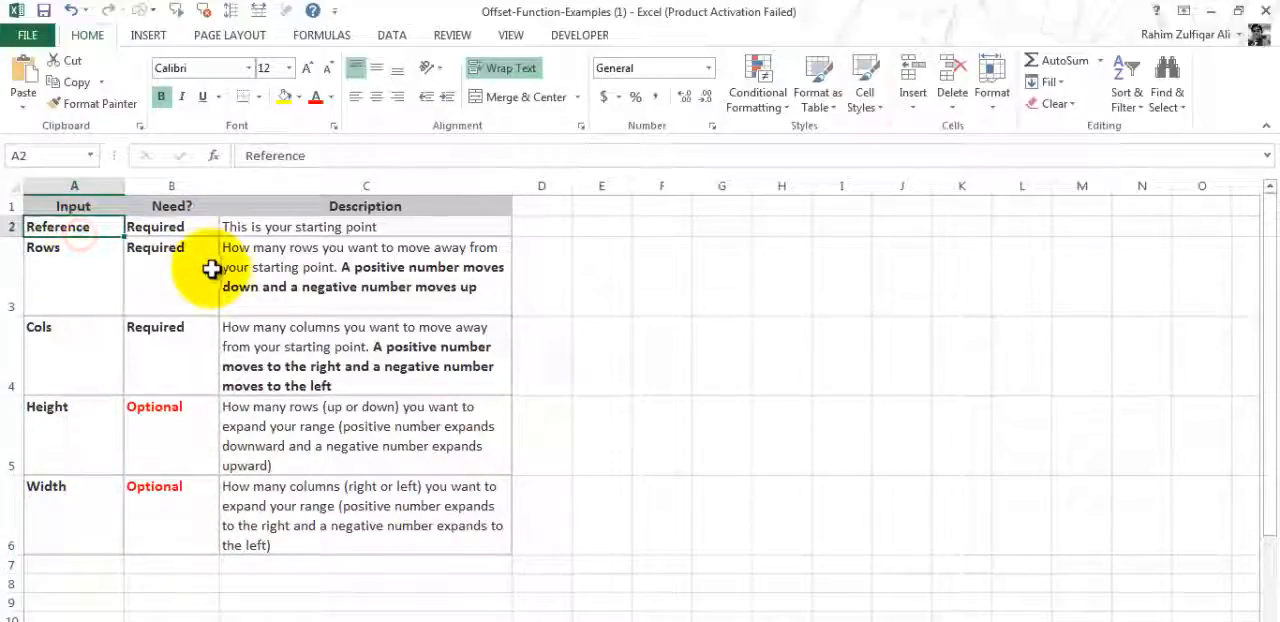
pyautogui.click(365, 226)
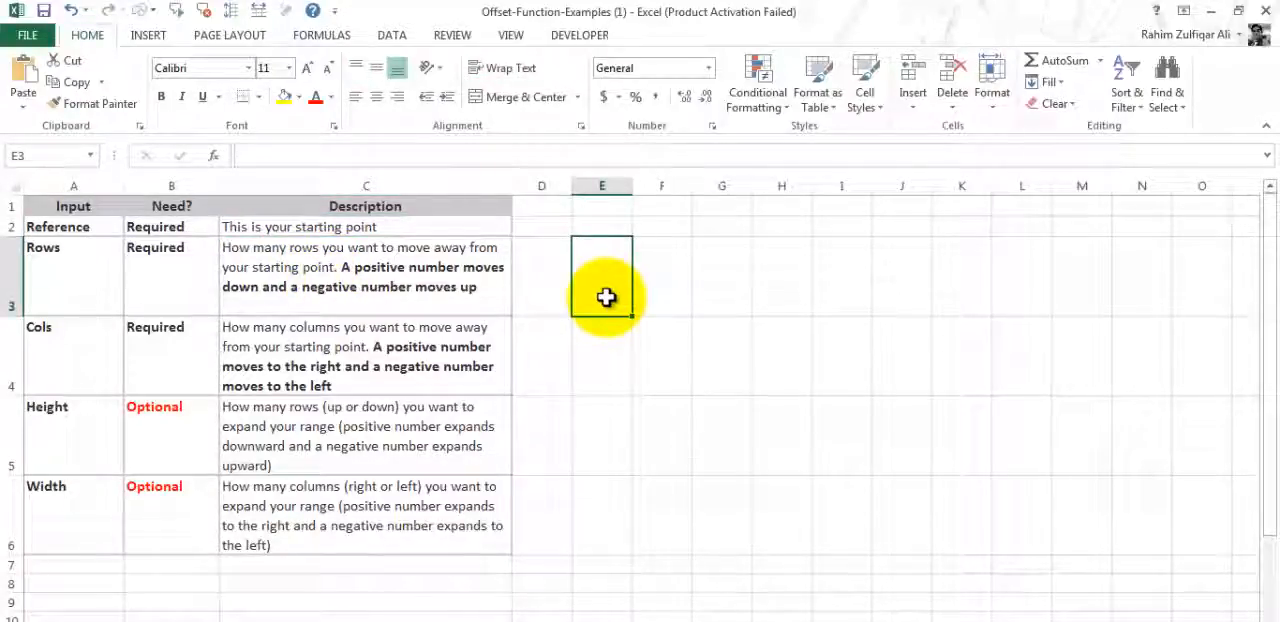
pyautogui.write('=OFFSET(')
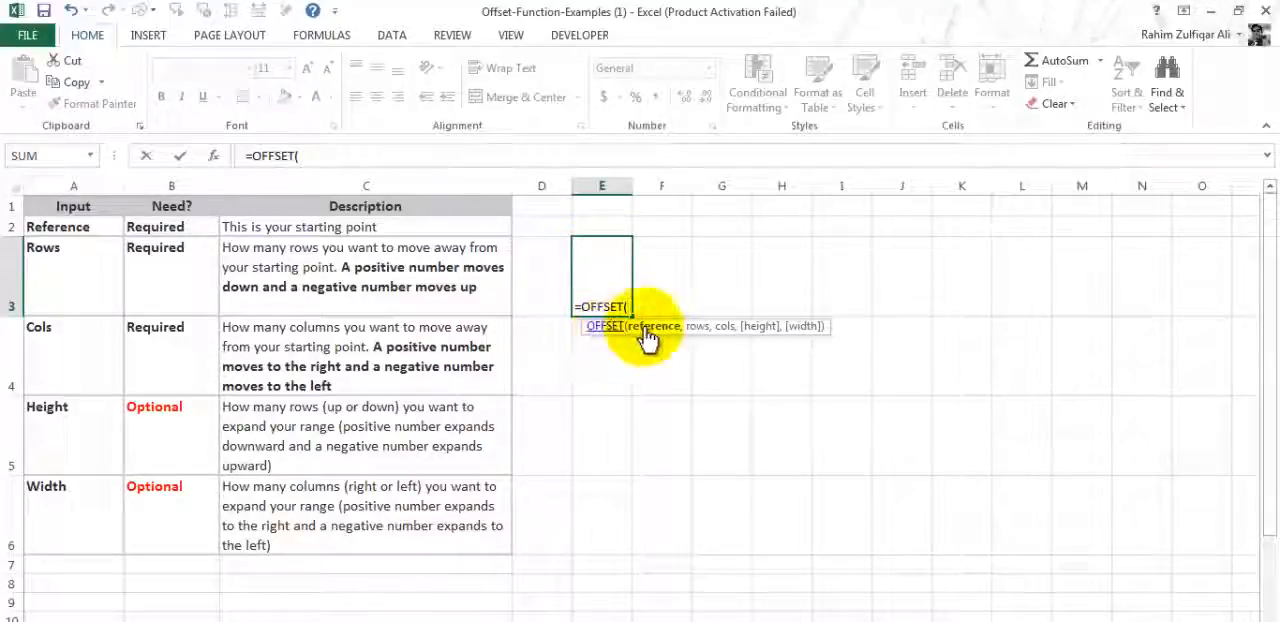
pyautogui.moveTo(764, 416)
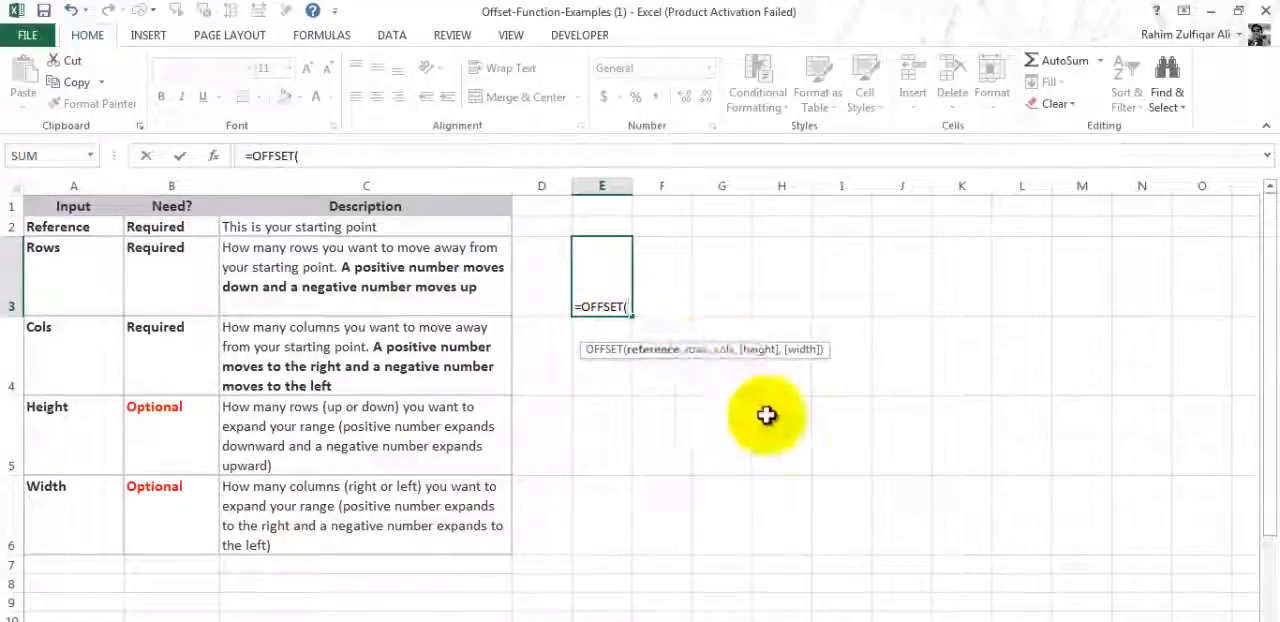
pyautogui.moveTo(650, 363)
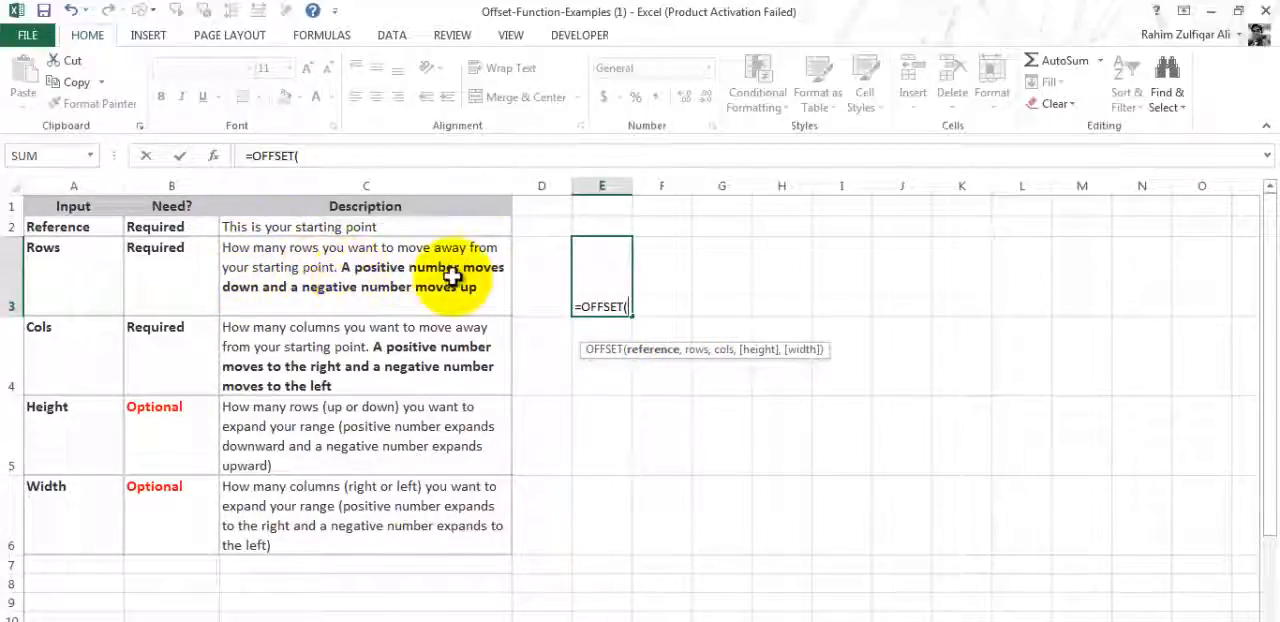
pyautogui.moveTo(473, 295)
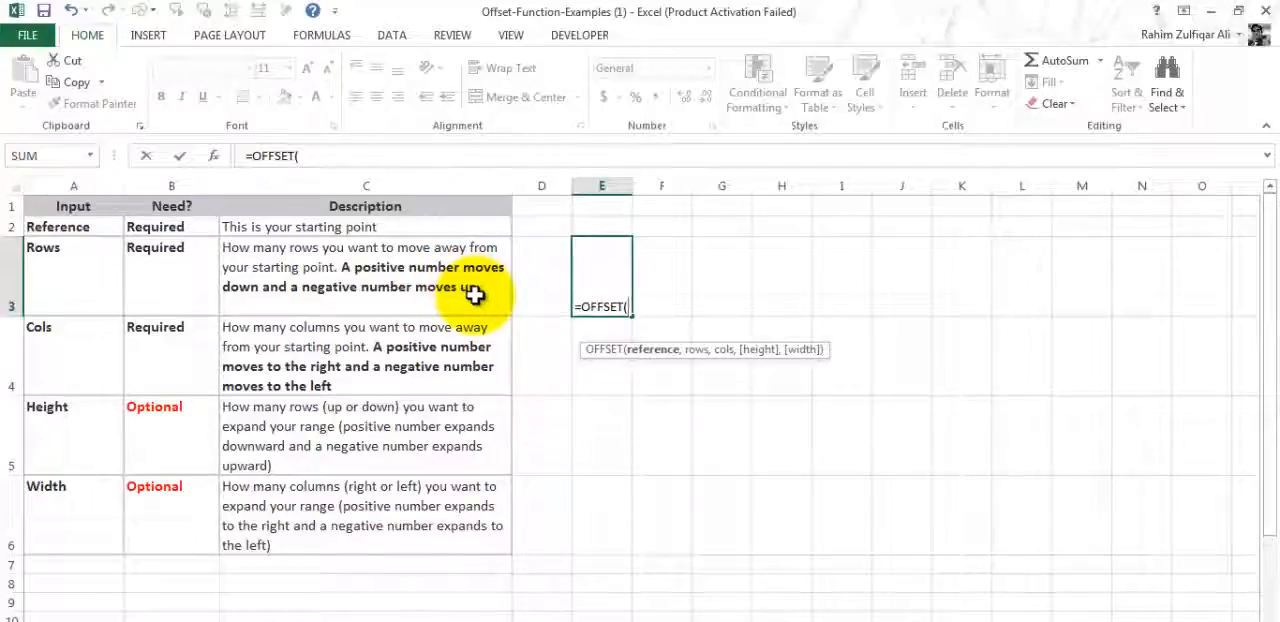
pyautogui.moveTo(715, 352)
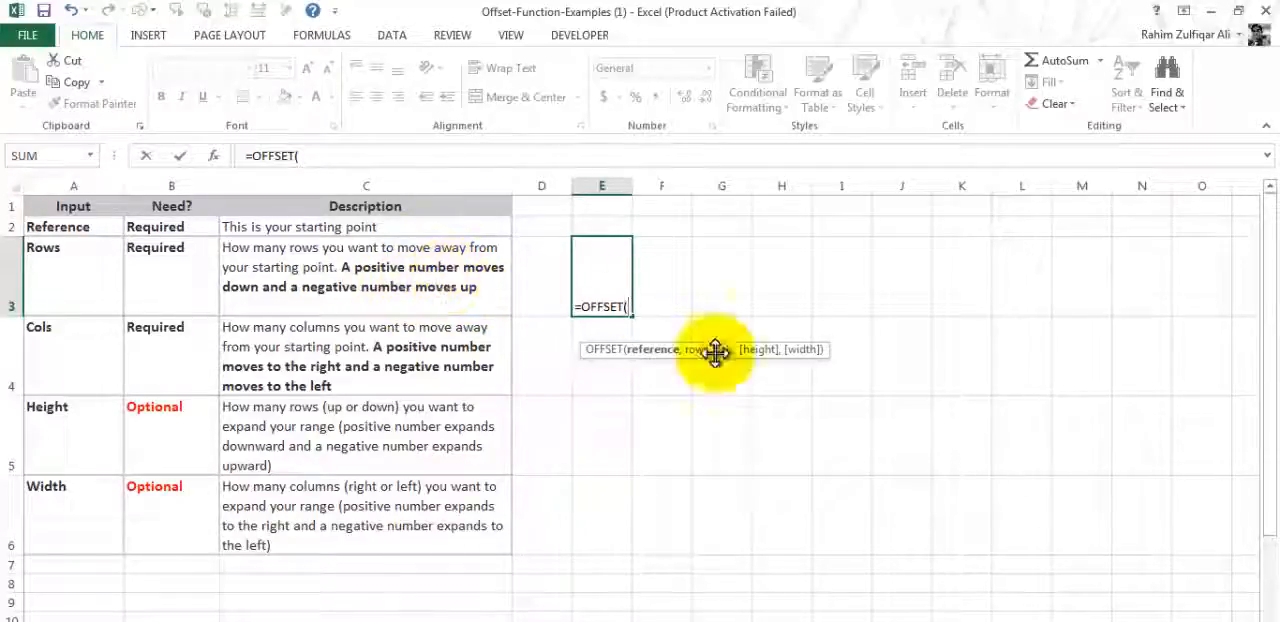
pyautogui.moveTo(690, 353)
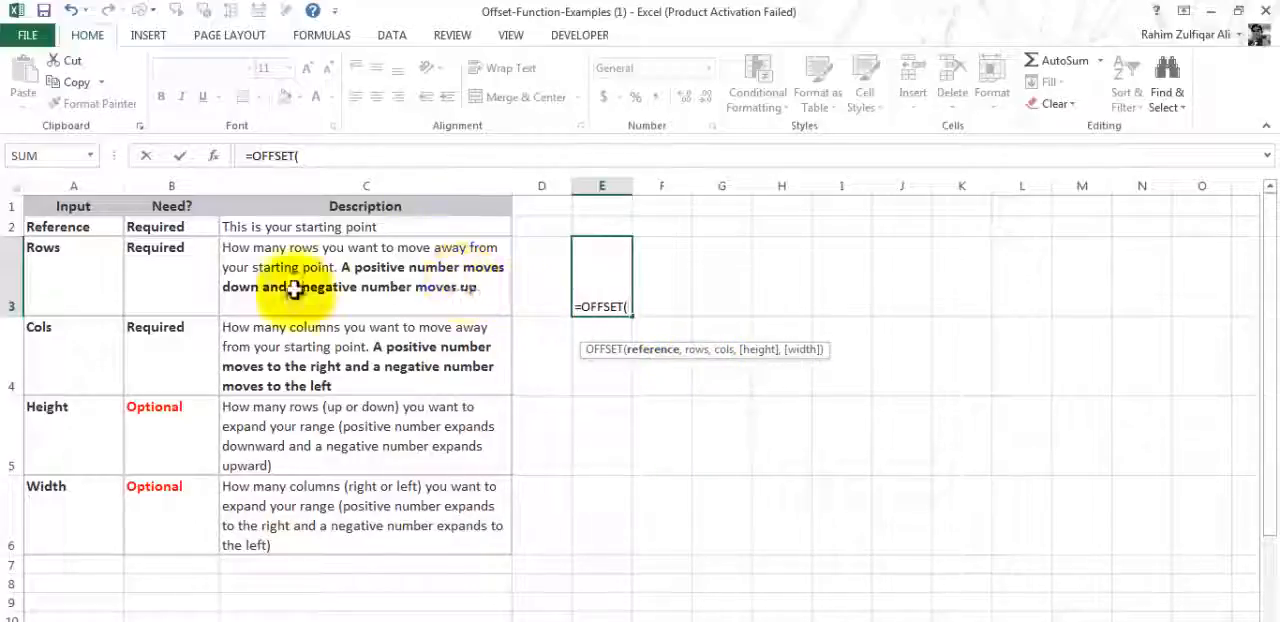
pyautogui.moveTo(467, 311)
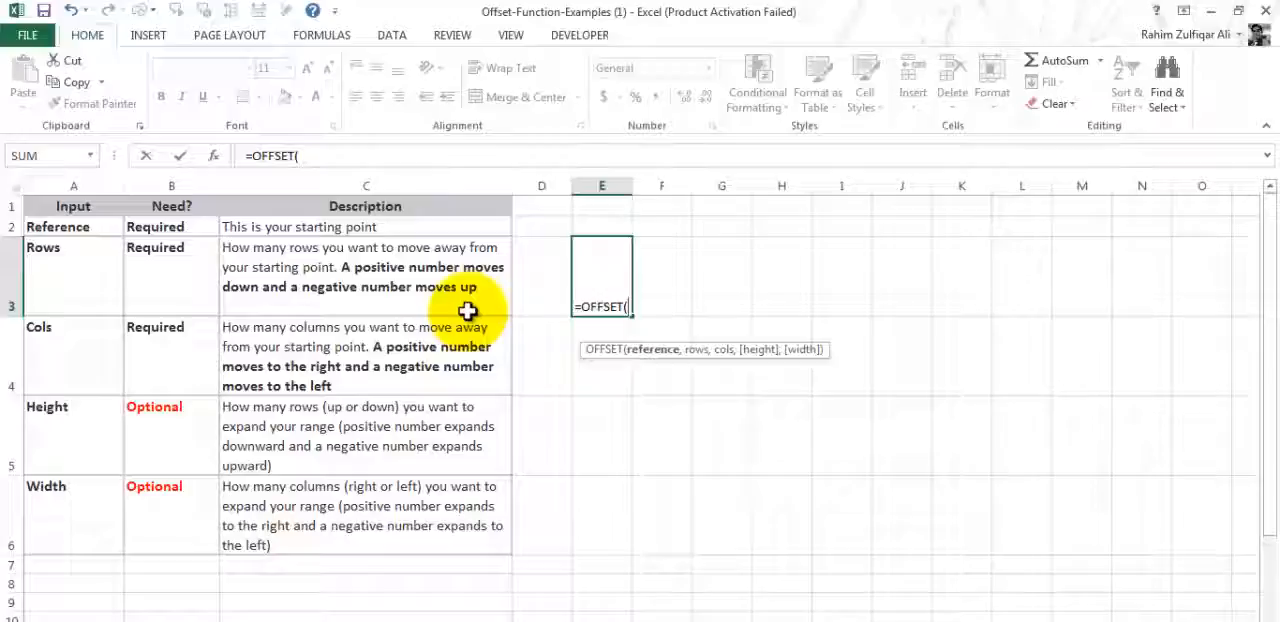
pyautogui.moveTo(722, 348)
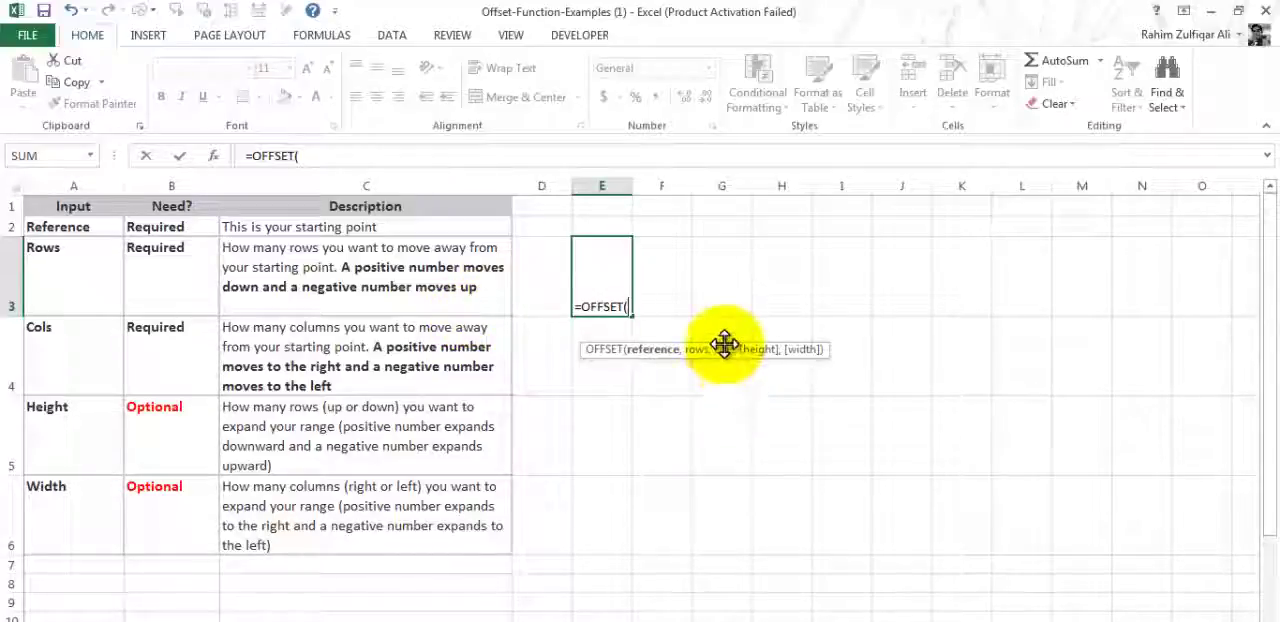
pyautogui.moveTo(357, 349)
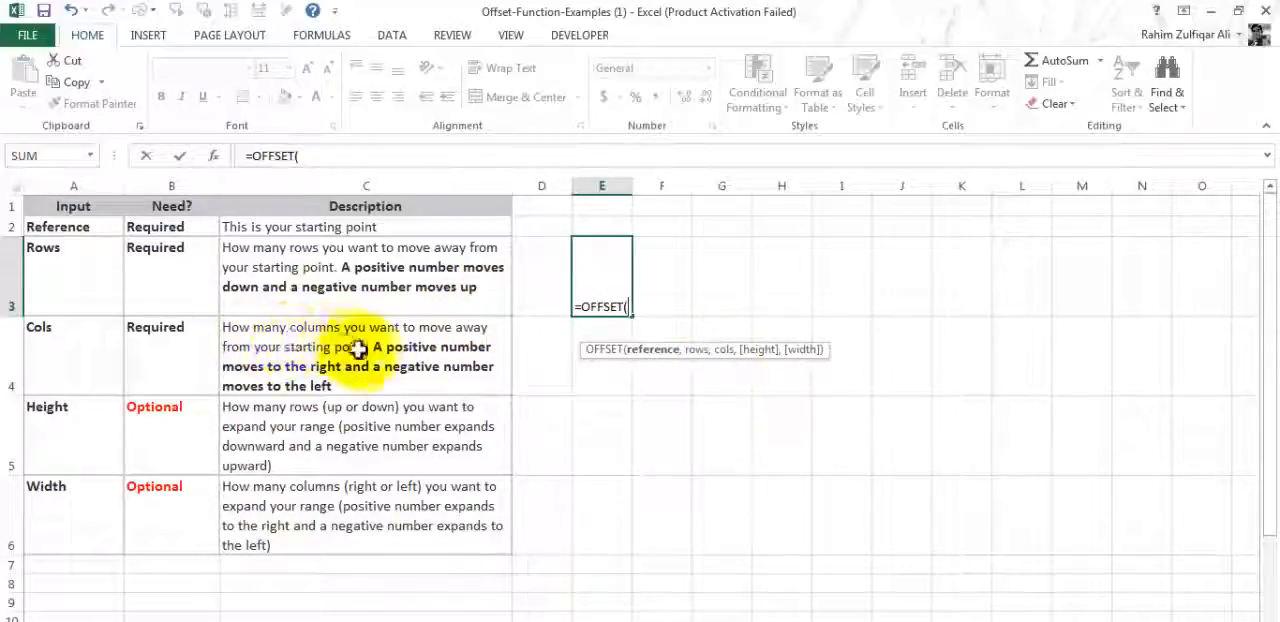
pyautogui.moveTo(648, 362)
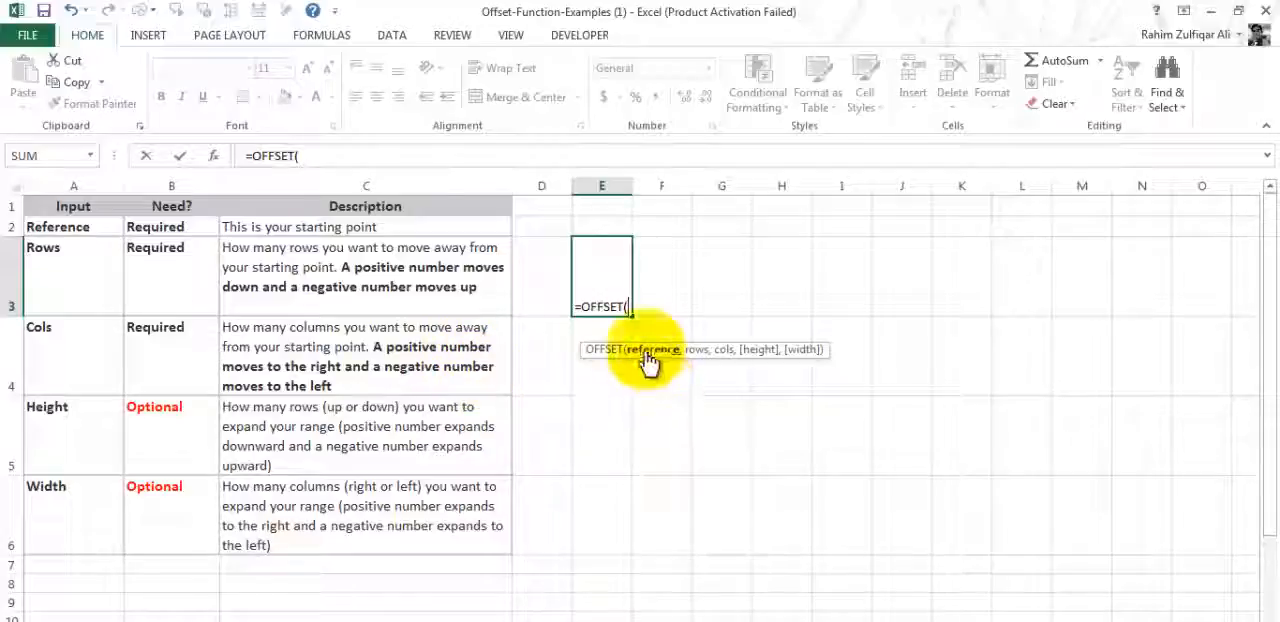
pyautogui.moveTo(426, 364)
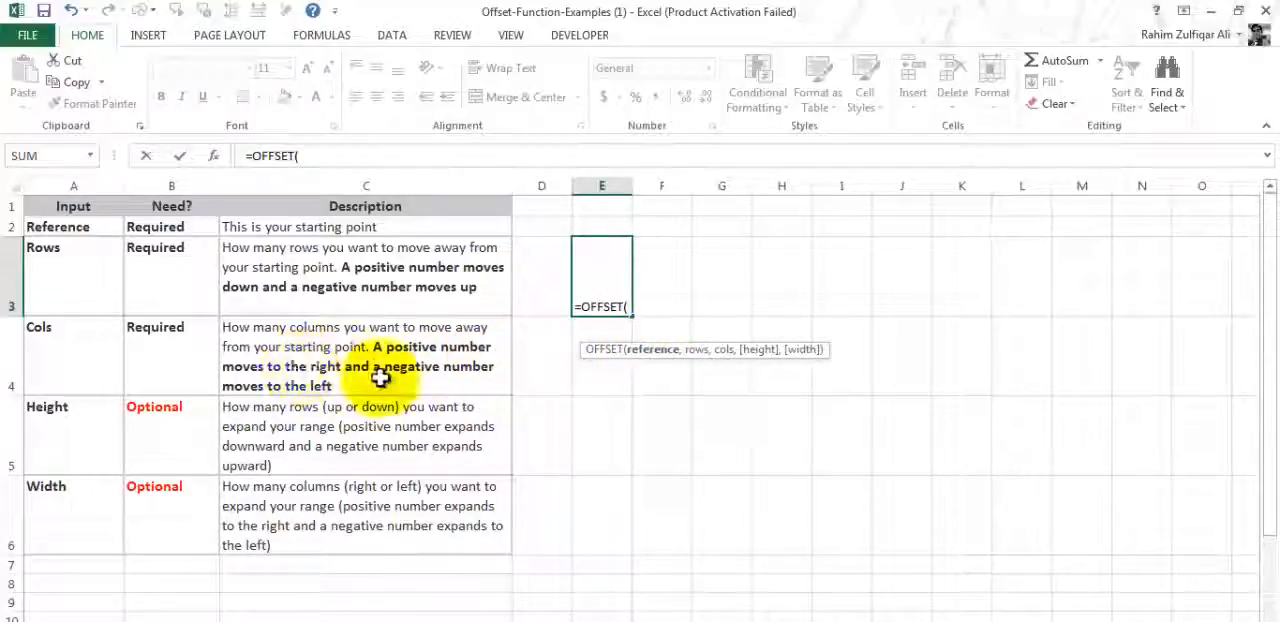
pyautogui.moveTo(308, 386)
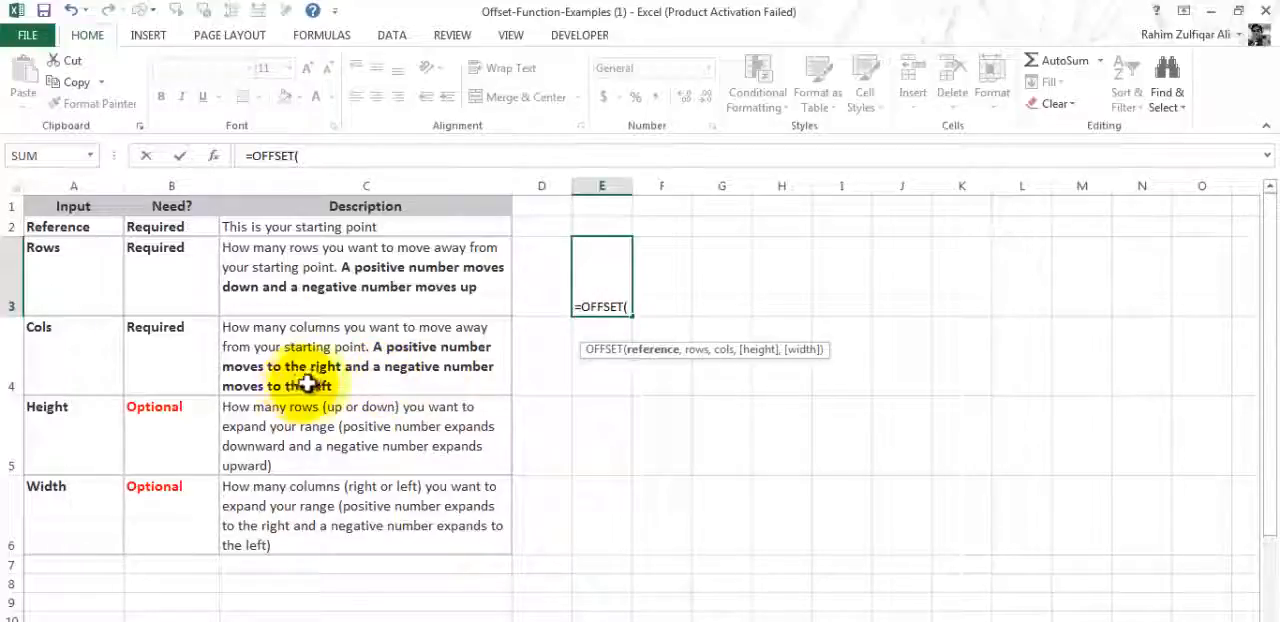
pyautogui.moveTo(67, 353)
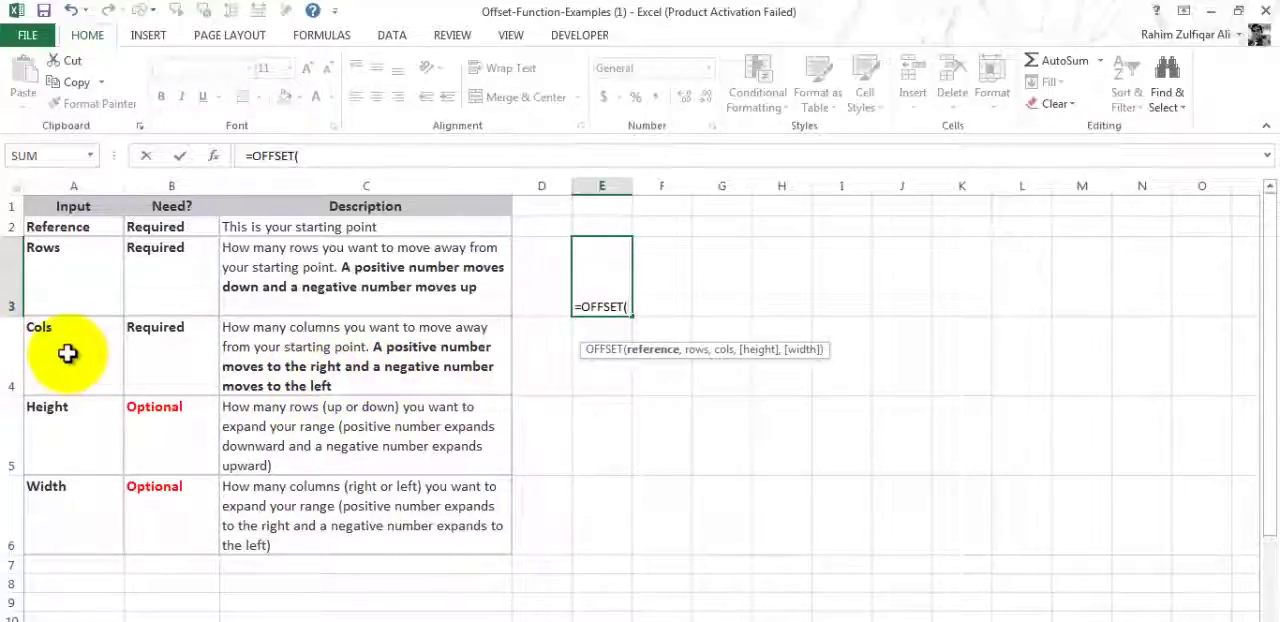
pyautogui.moveTo(185, 408)
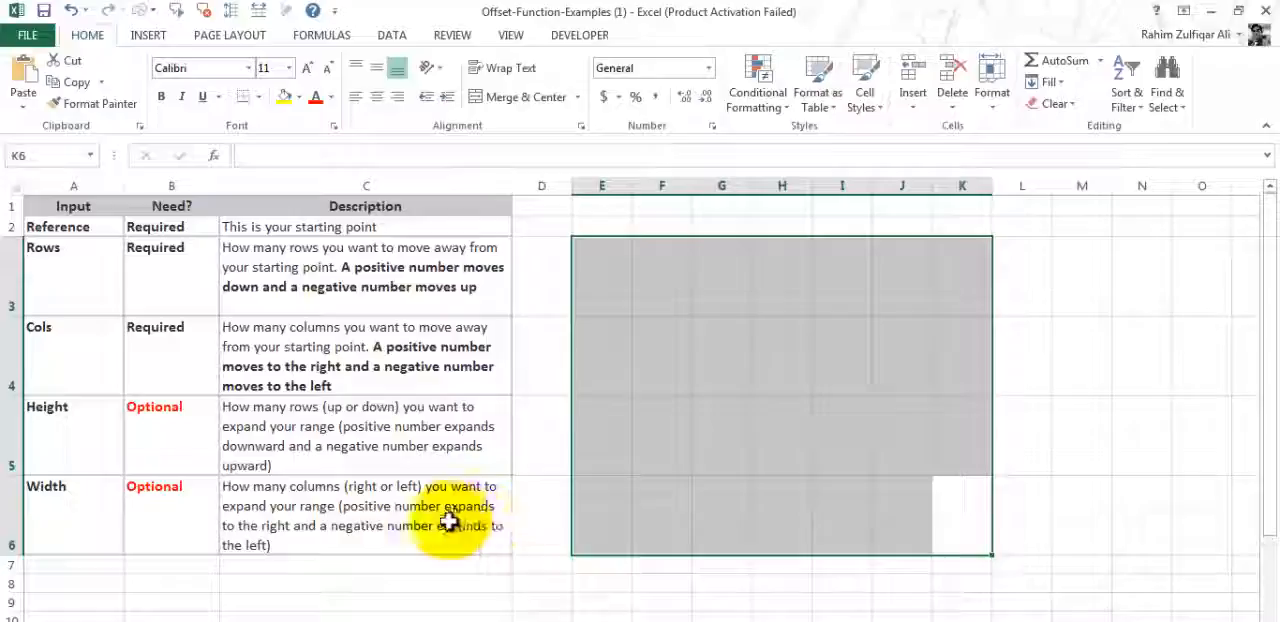
pyautogui.moveTo(685, 412)
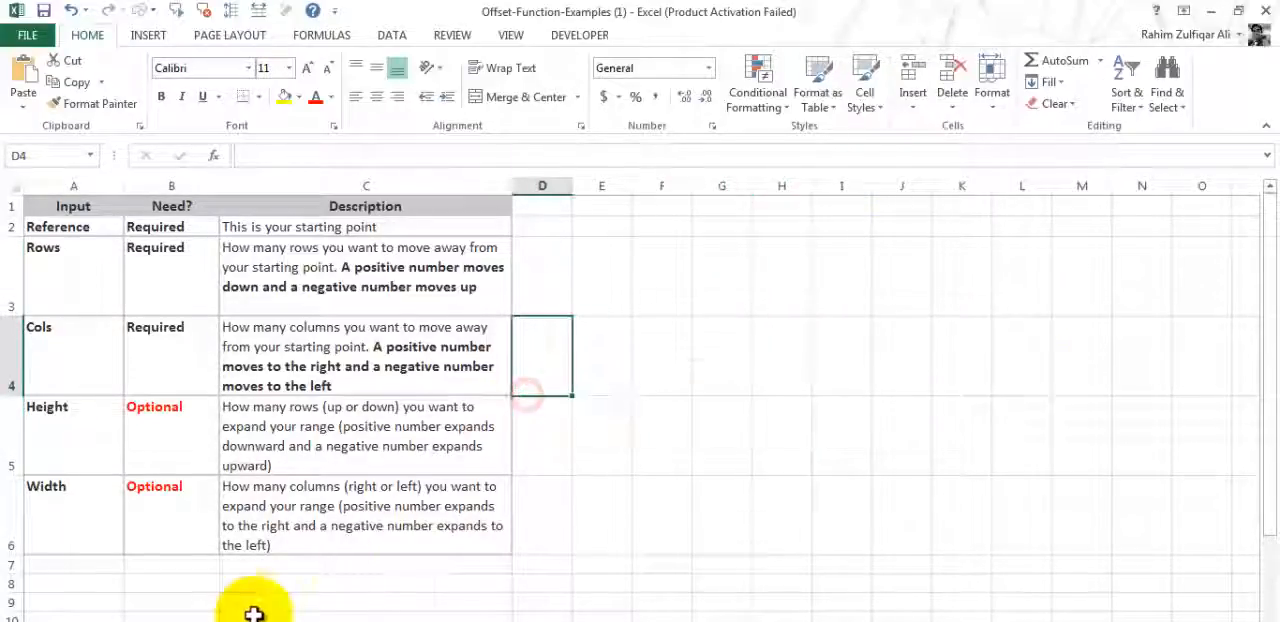
pyautogui.moveTo(468, 410)
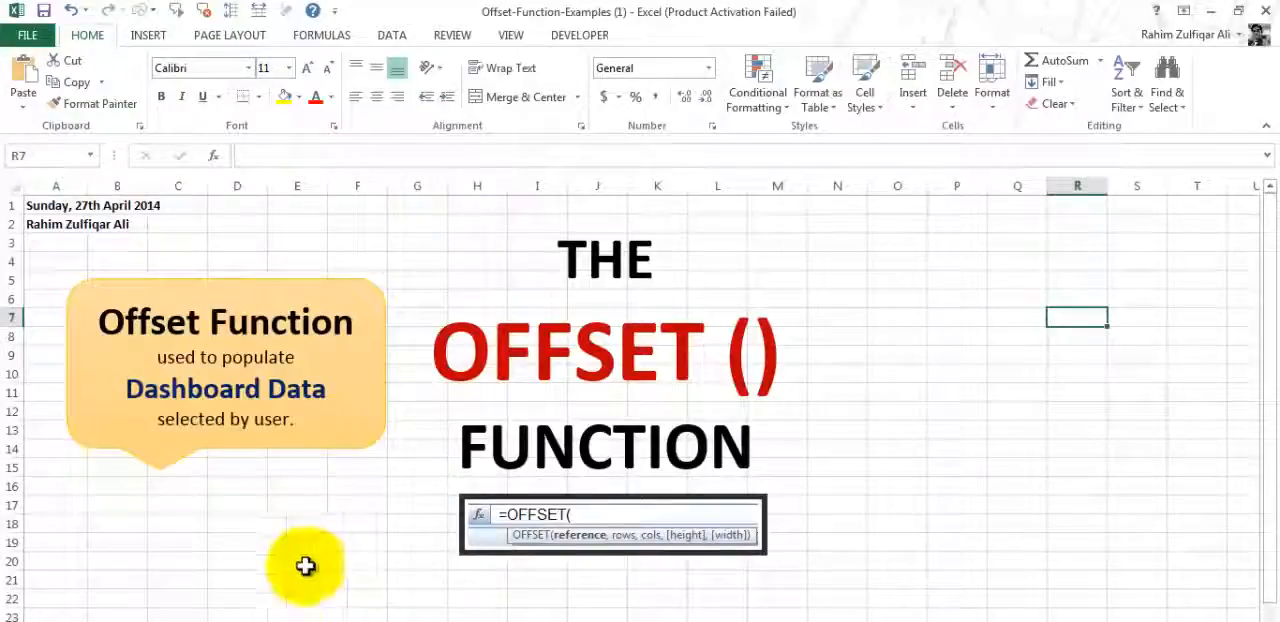
# Go to the dashboard sheet with the month combo box, Account table and chart.
pyautogui.click(297, 552)
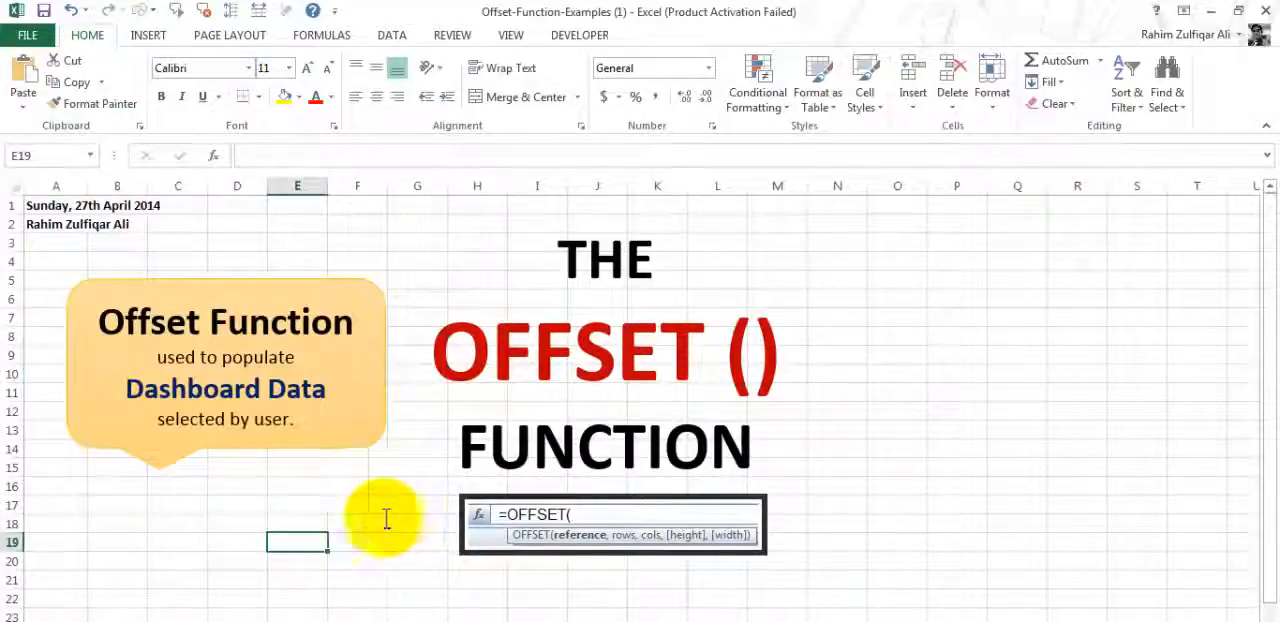
pyautogui.moveTo(255, 499)
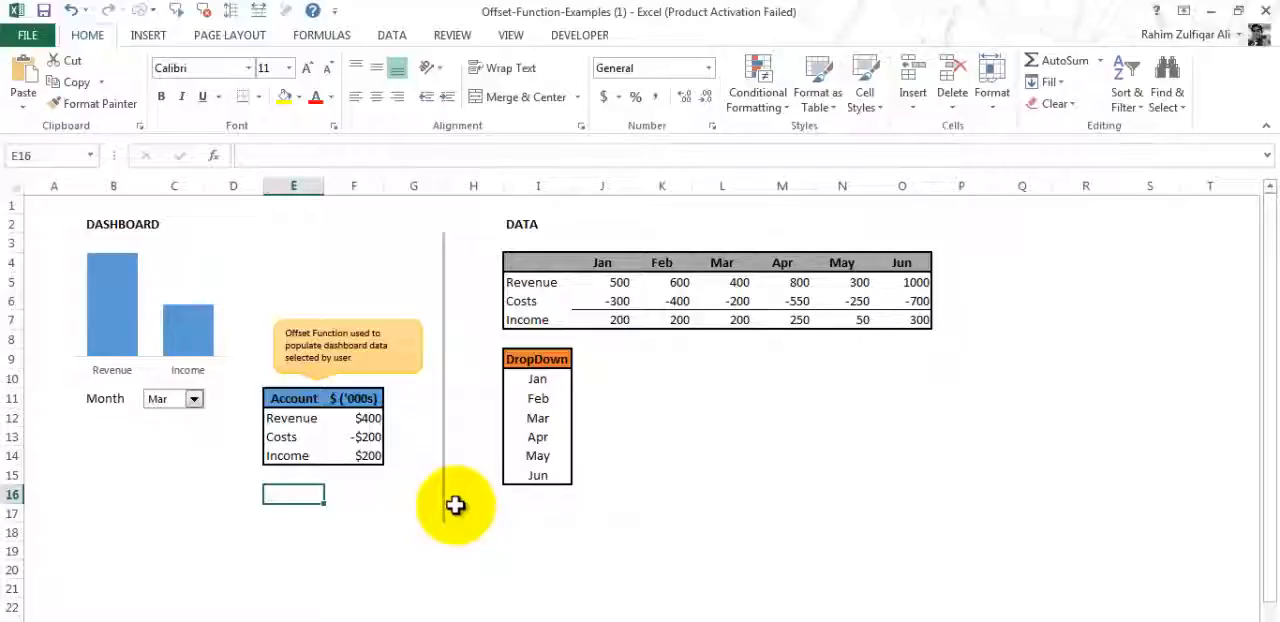
pyautogui.moveTo(409, 264)
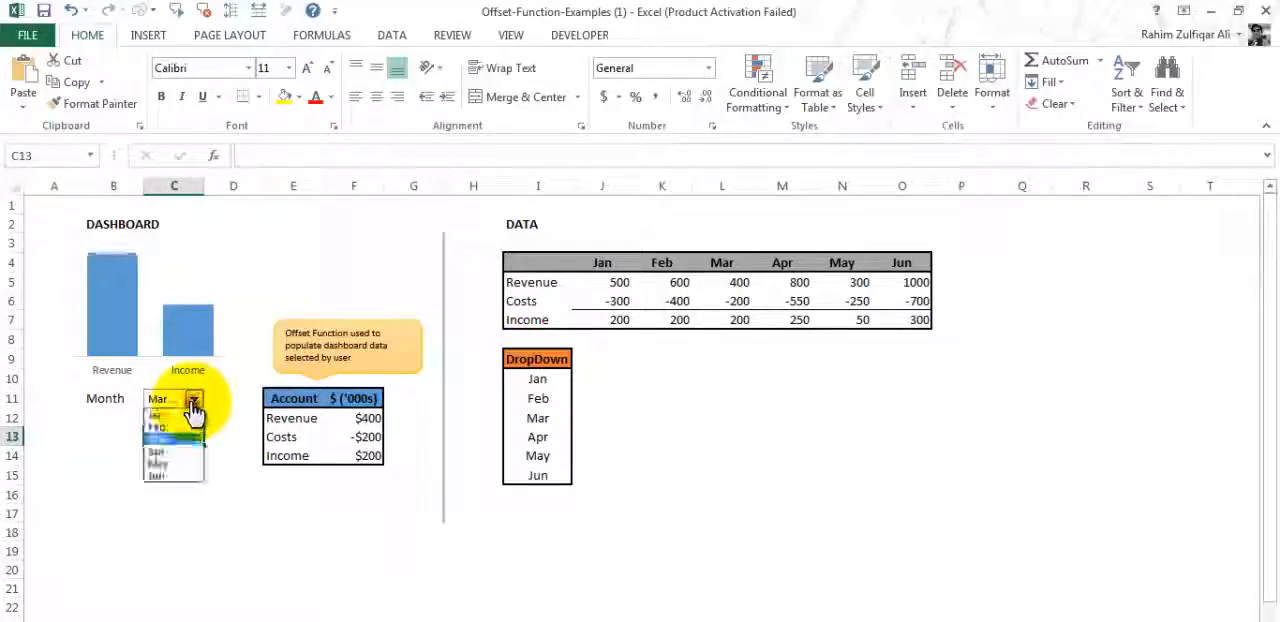
# Try May and Apr in the month selector, then inspect the Income figure's OFFSET formula.
pyautogui.click(157, 457)
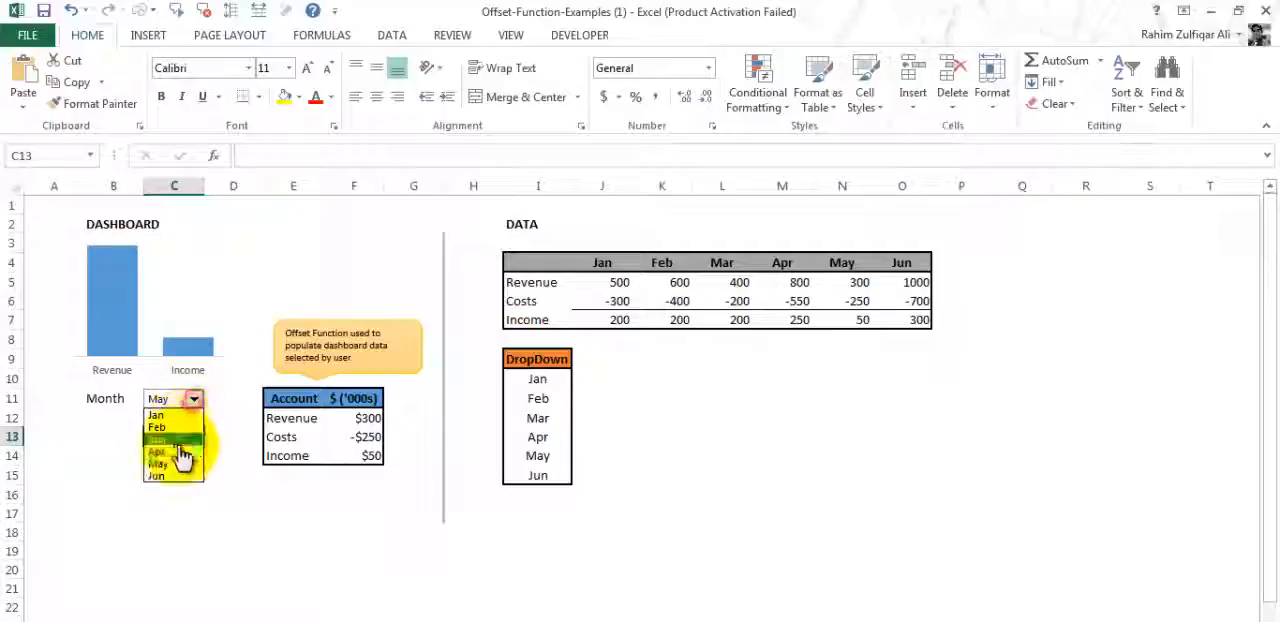
pyautogui.click(156, 451)
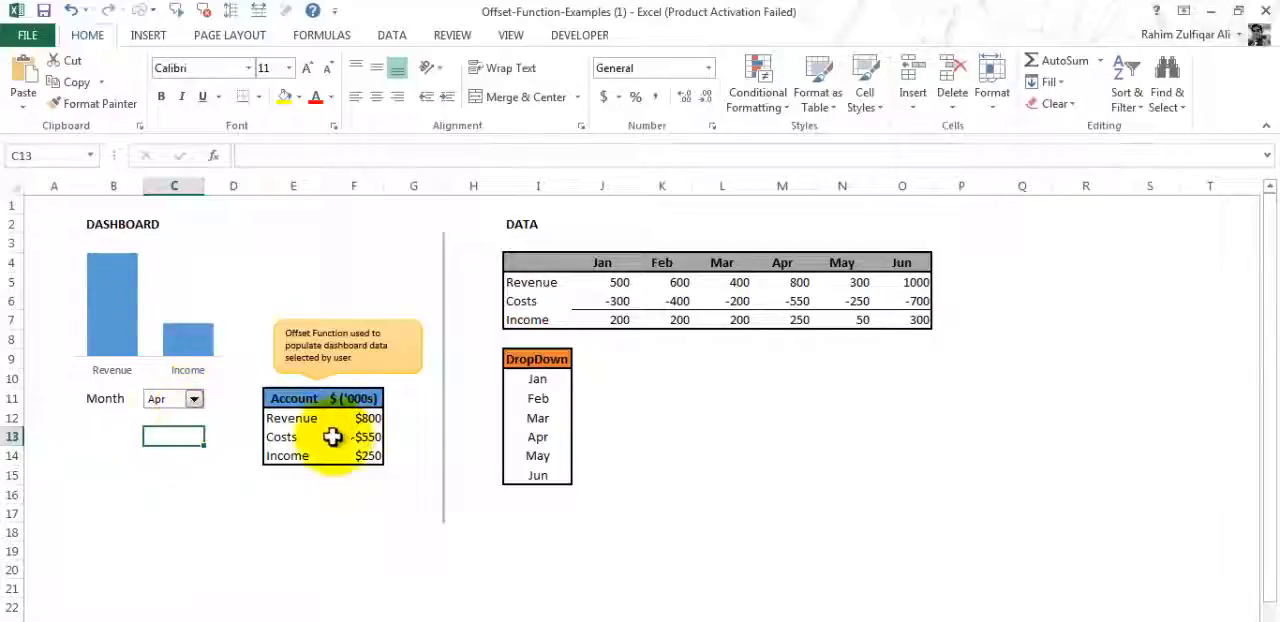
pyautogui.click(359, 418)
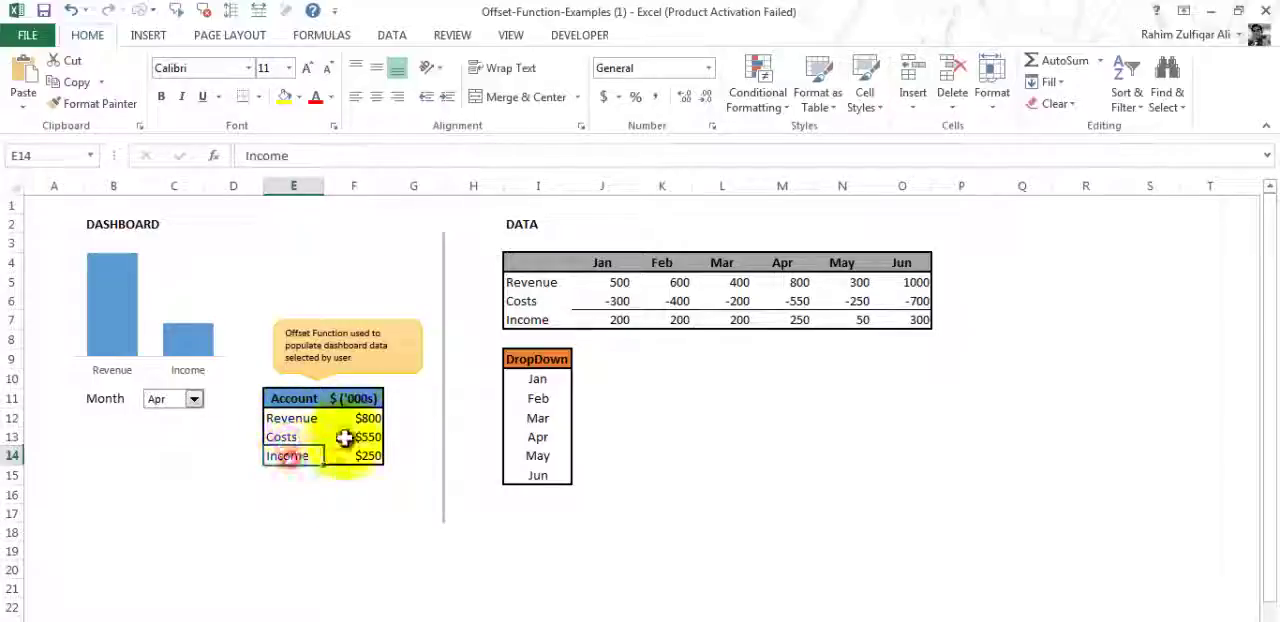
pyautogui.click(366, 455)
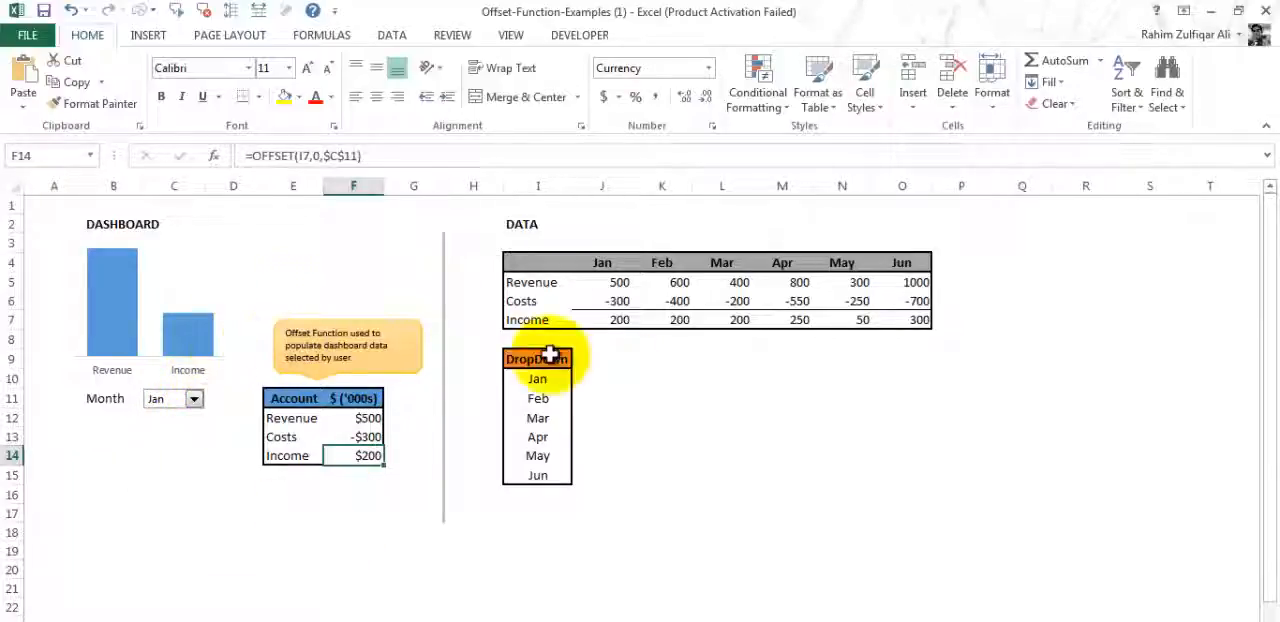
pyautogui.moveTo(612, 364)
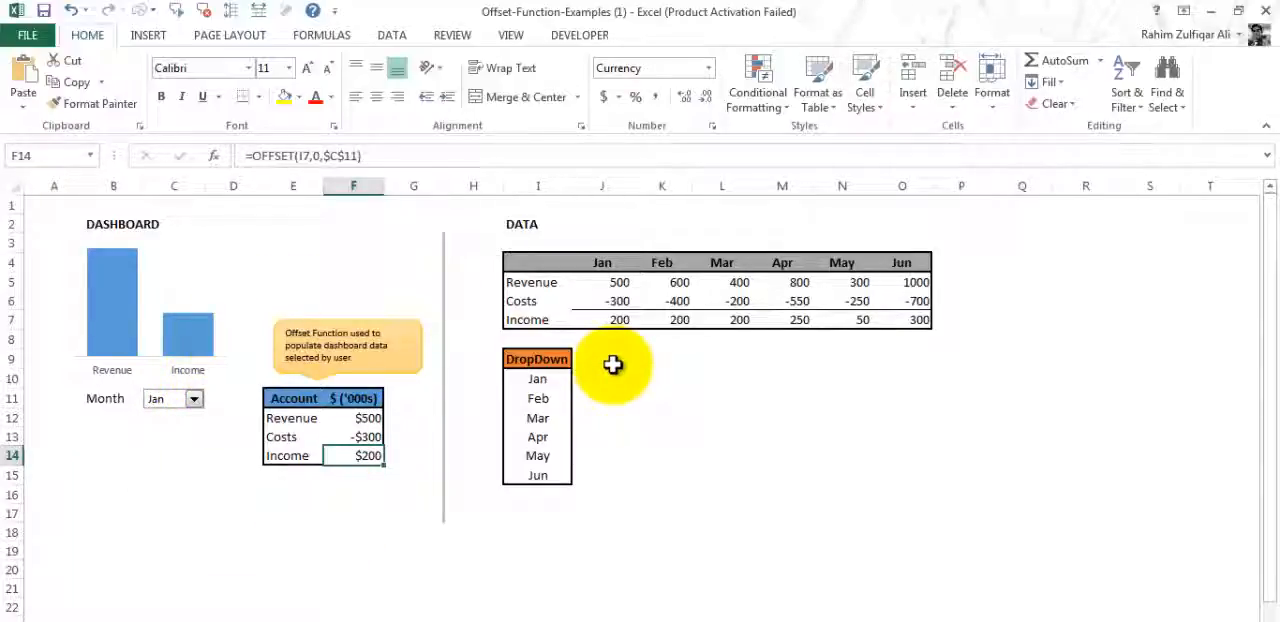
pyautogui.moveTo(262, 610)
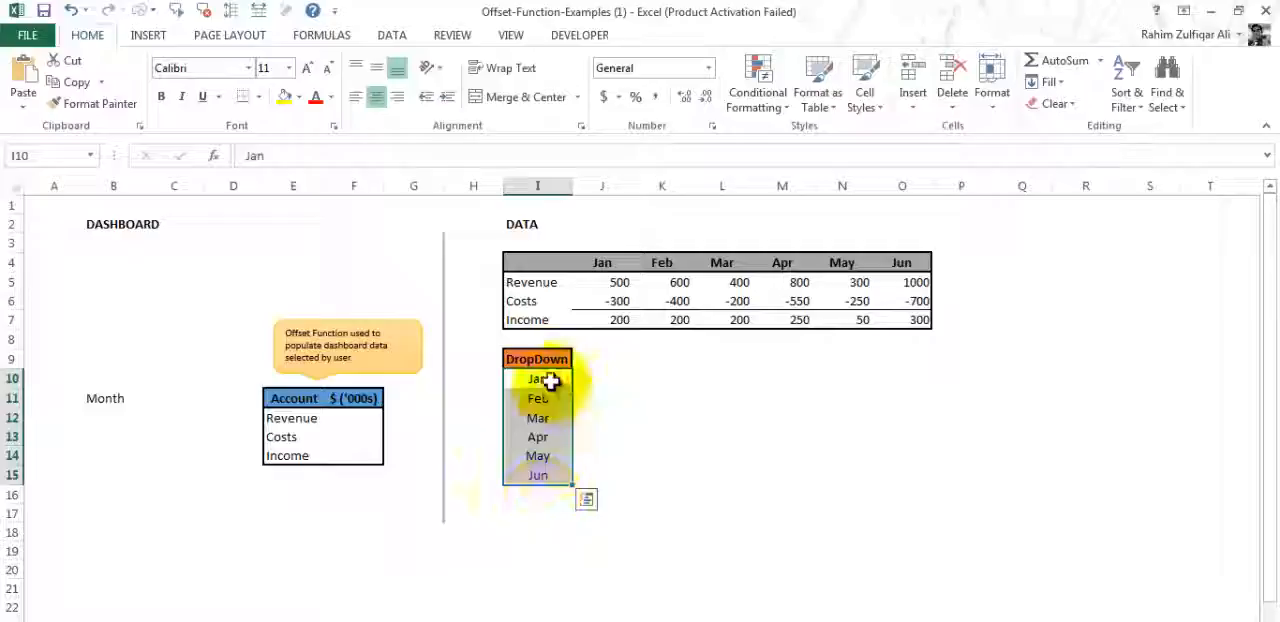
# Draw a Form Controls combo box from the Developer tab over cell C11.
pyautogui.click(185, 399)
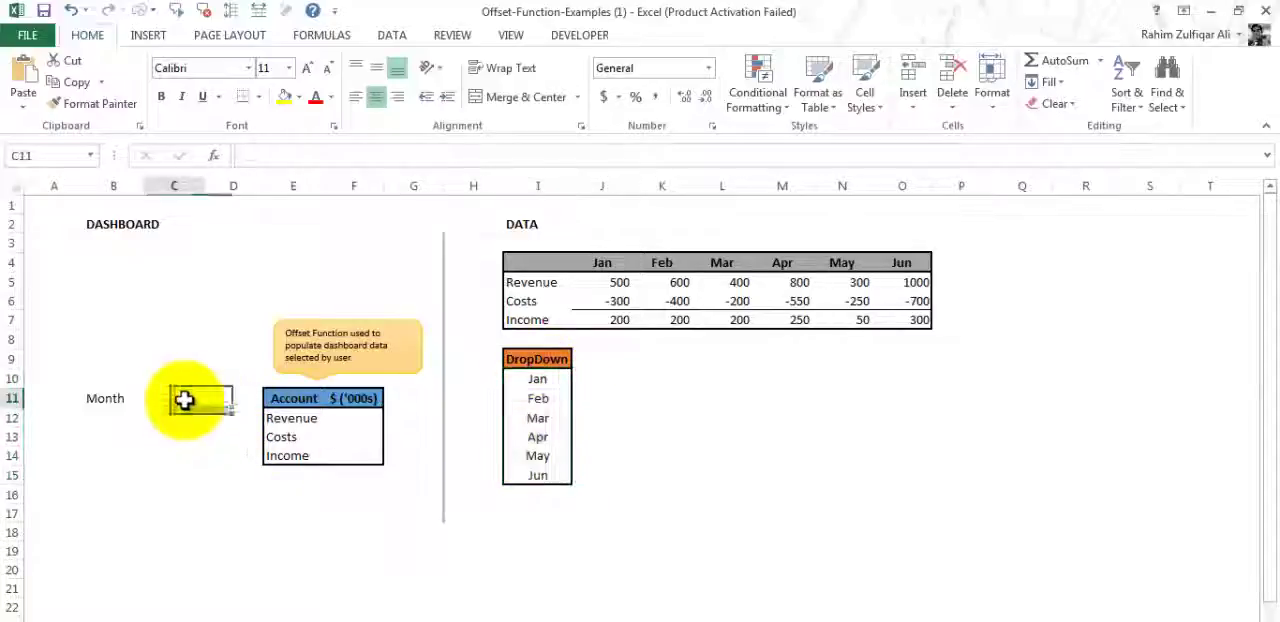
pyautogui.click(576, 35)
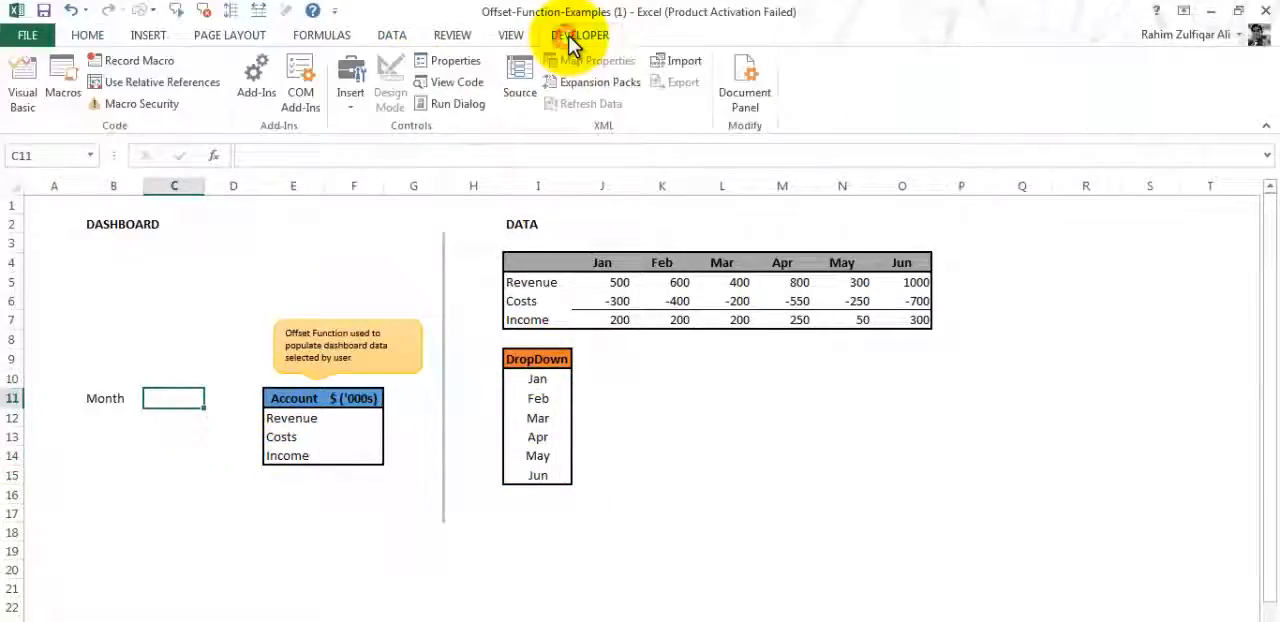
pyautogui.click(350, 80)
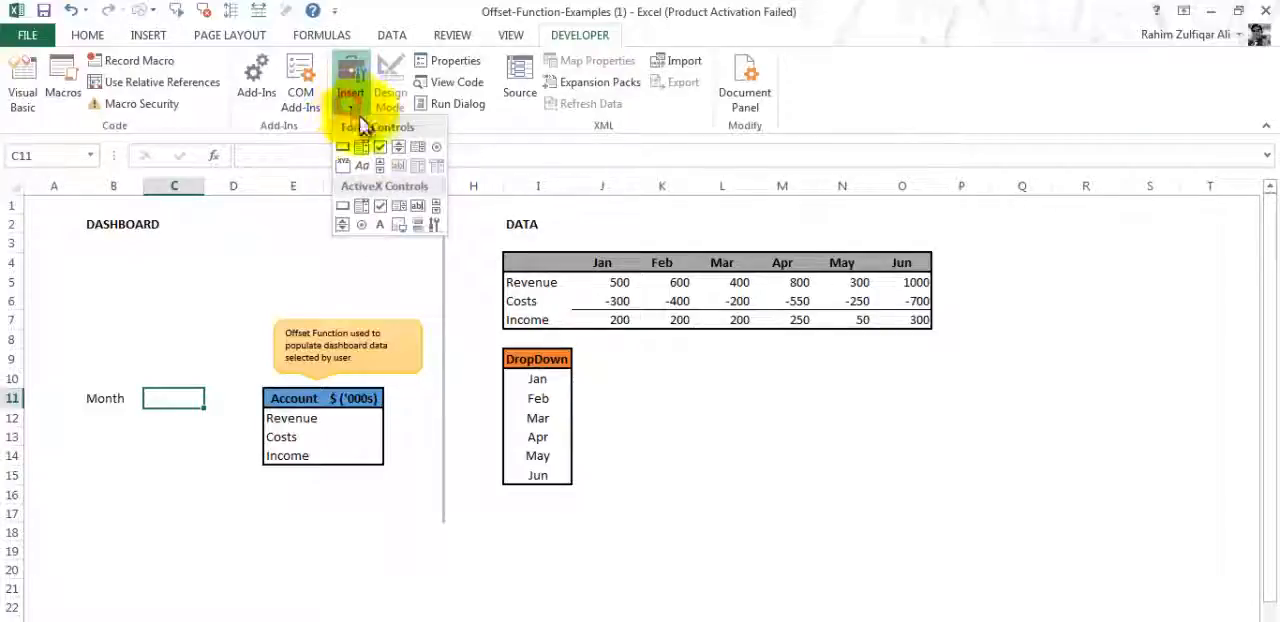
pyautogui.moveTo(362, 147)
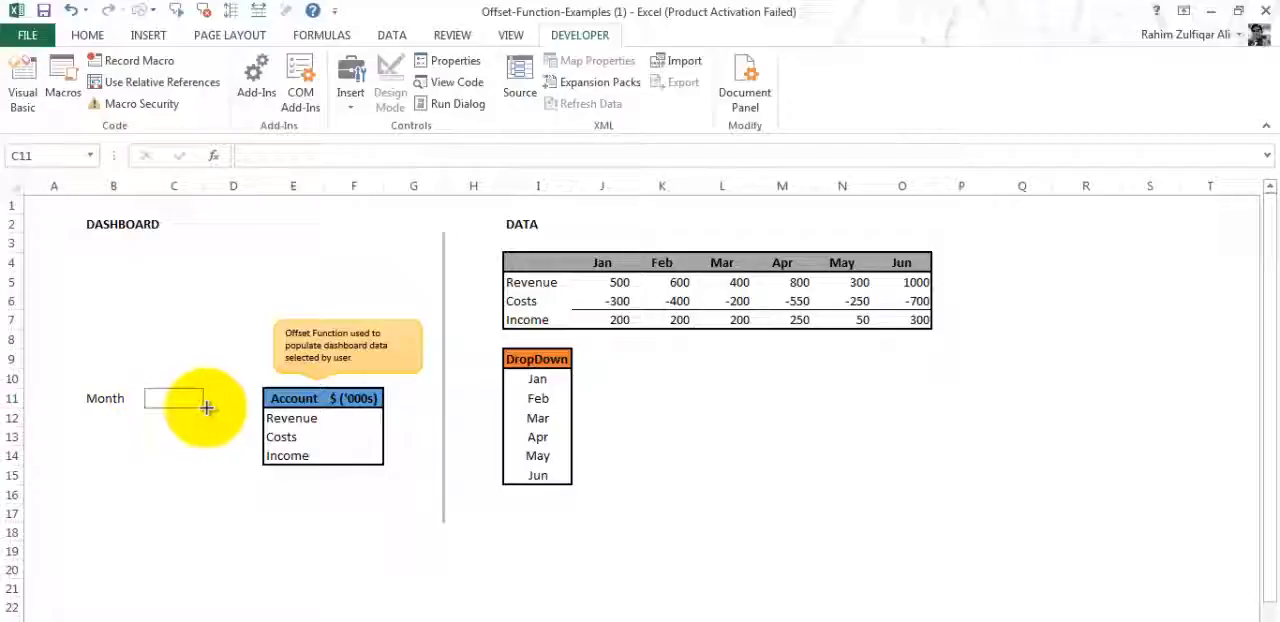
pyautogui.click(175, 398)
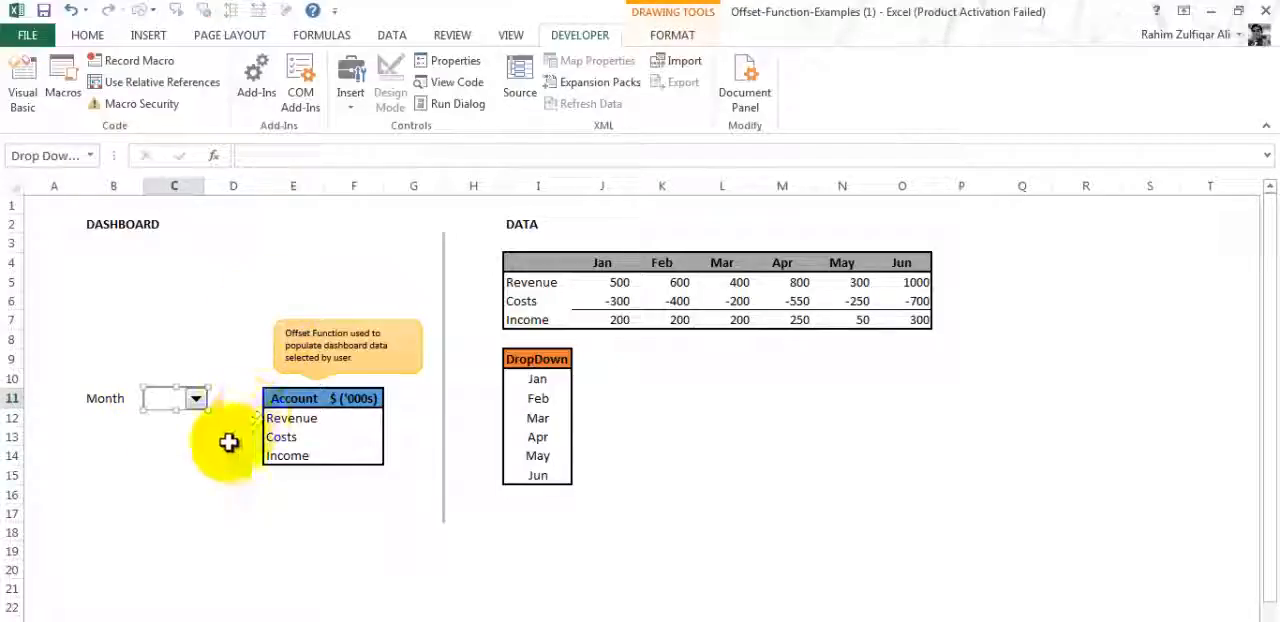
# Open the combo box's Format Control settings to link it to $C$11.
pyautogui.rightClick(175, 398)
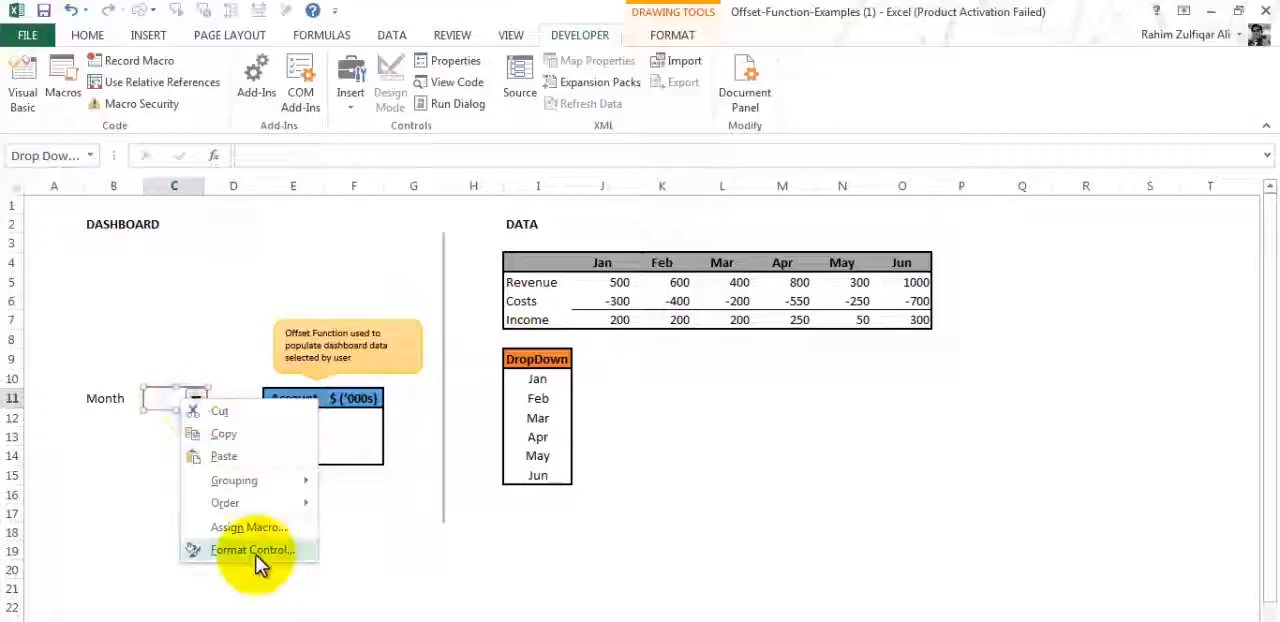
pyautogui.click(240, 550)
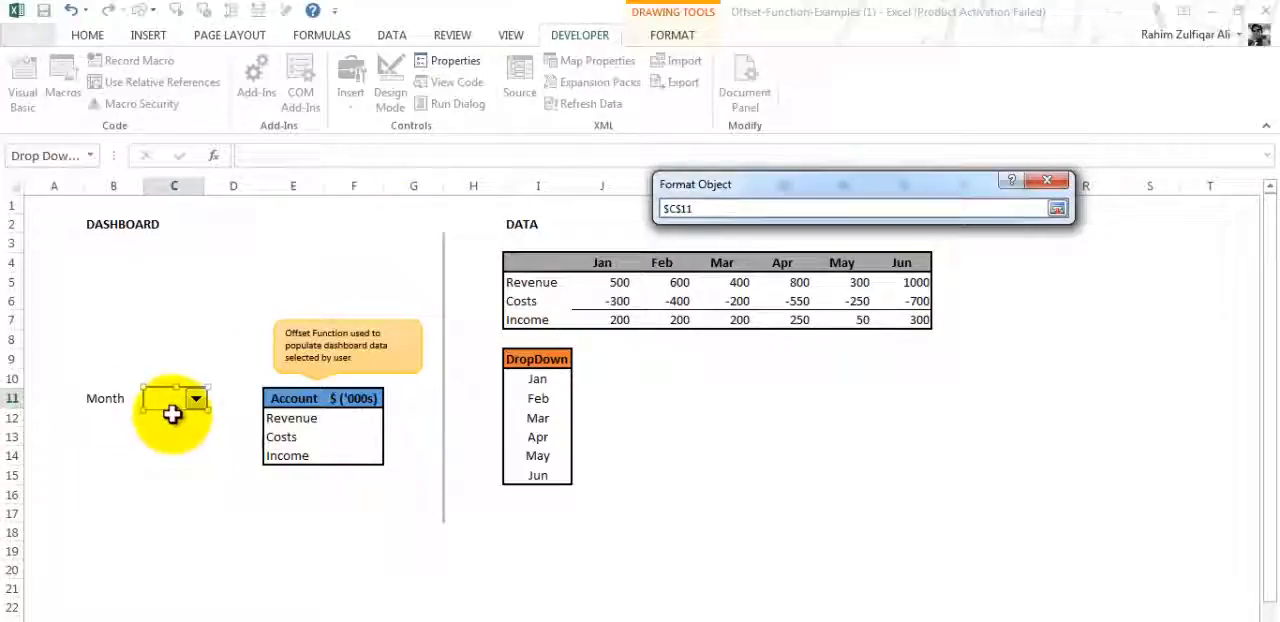
pyautogui.moveTo(580, 328)
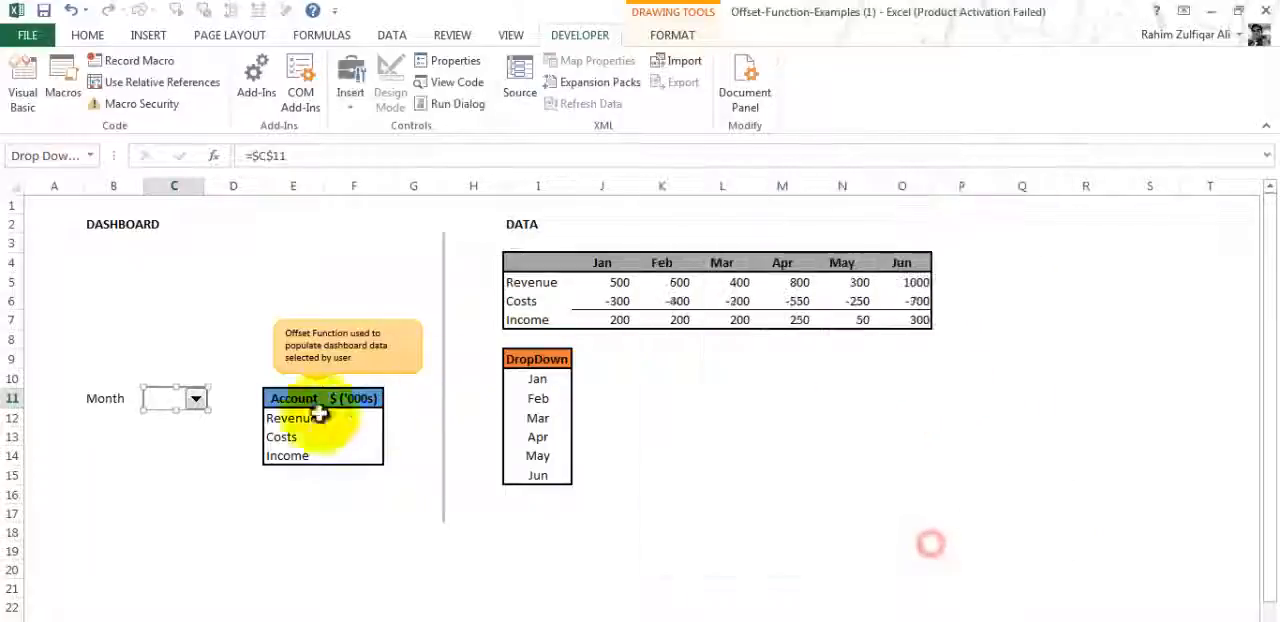
# Choose Mar in the selector, move it off C11, and pick another month to watch C11.
pyautogui.click(196, 399)
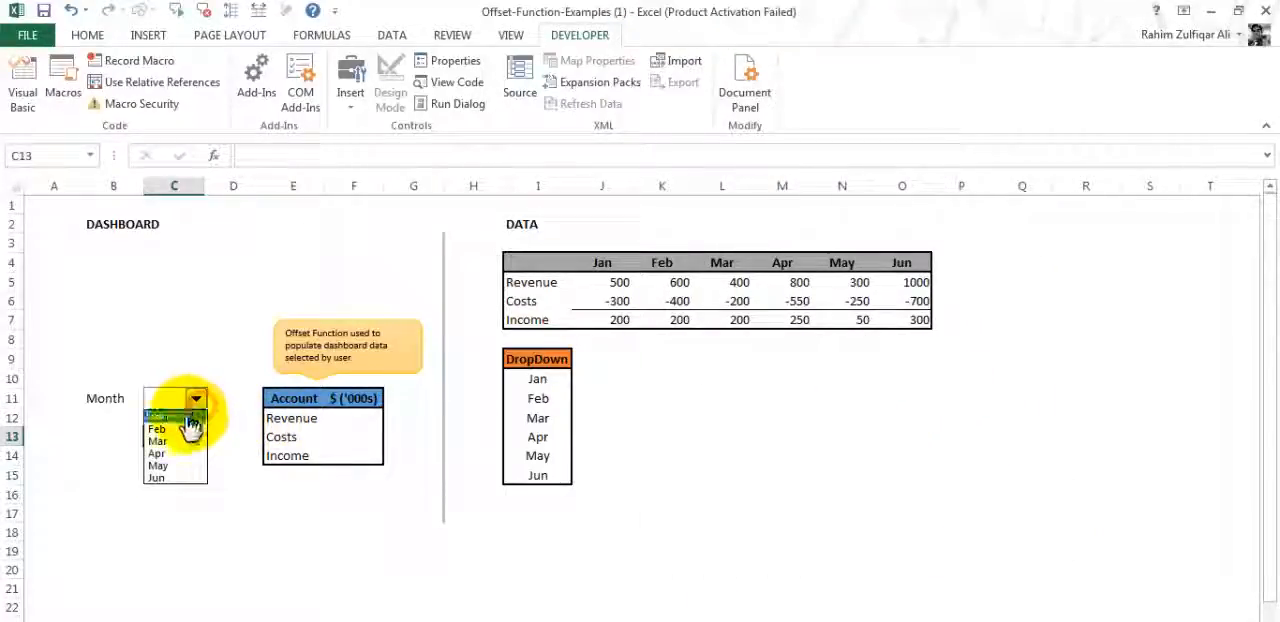
pyautogui.click(157, 441)
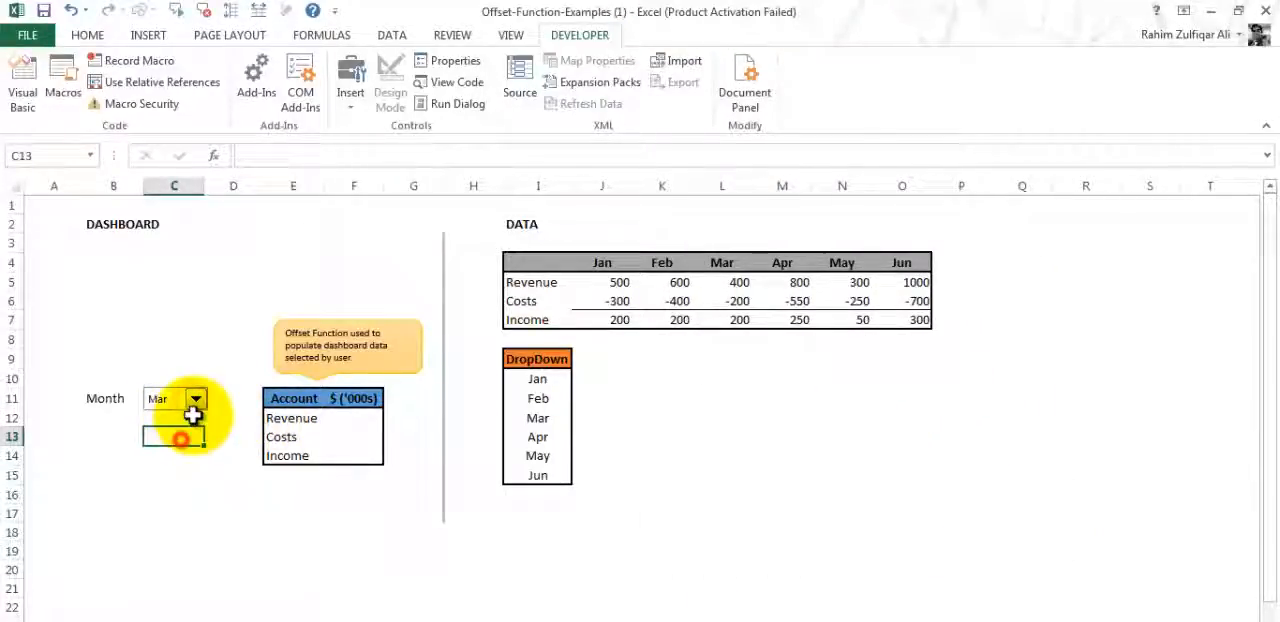
pyautogui.rightClick(180, 398)
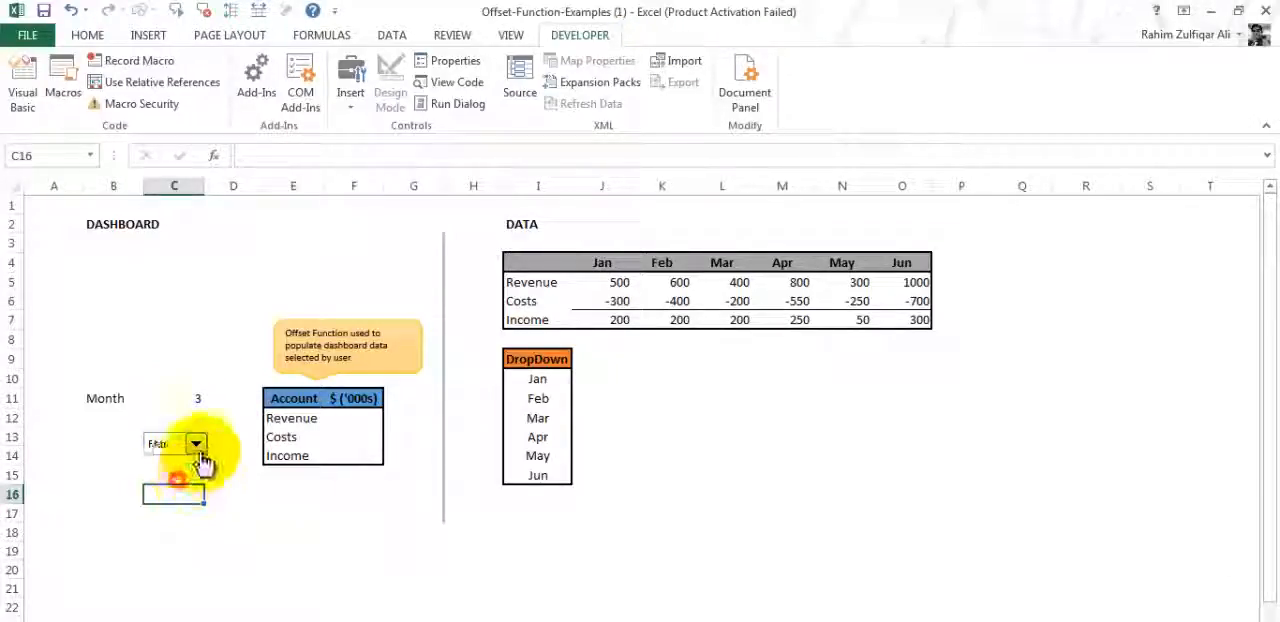
pyautogui.click(196, 444)
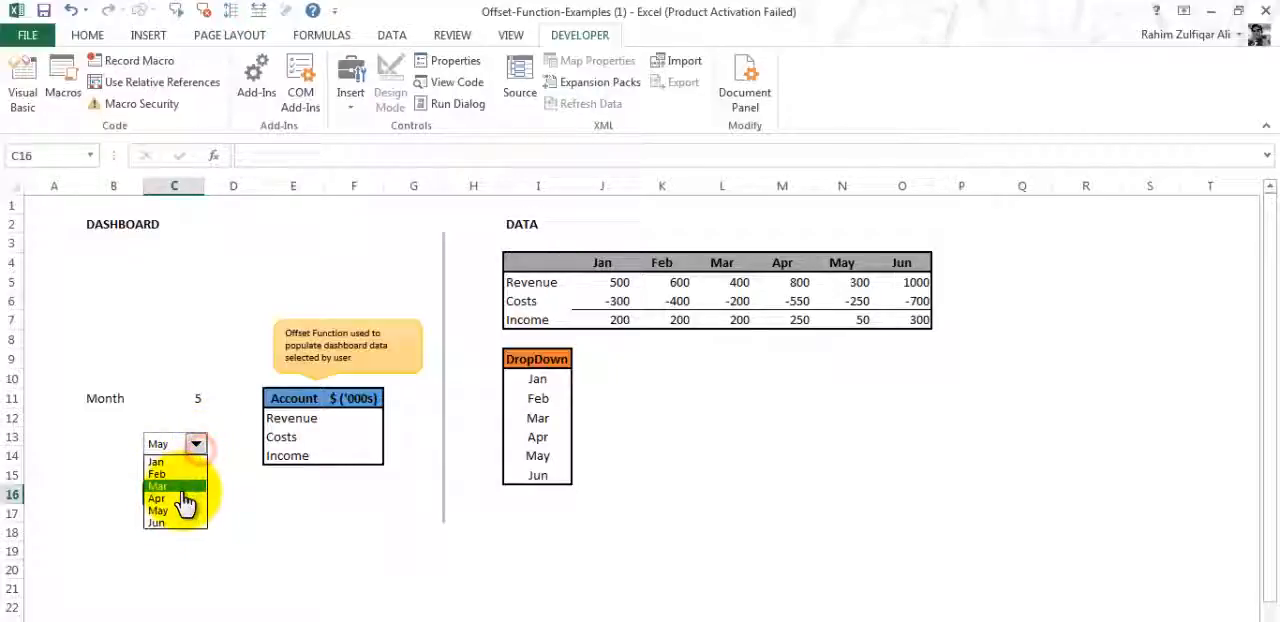
pyautogui.click(157, 484)
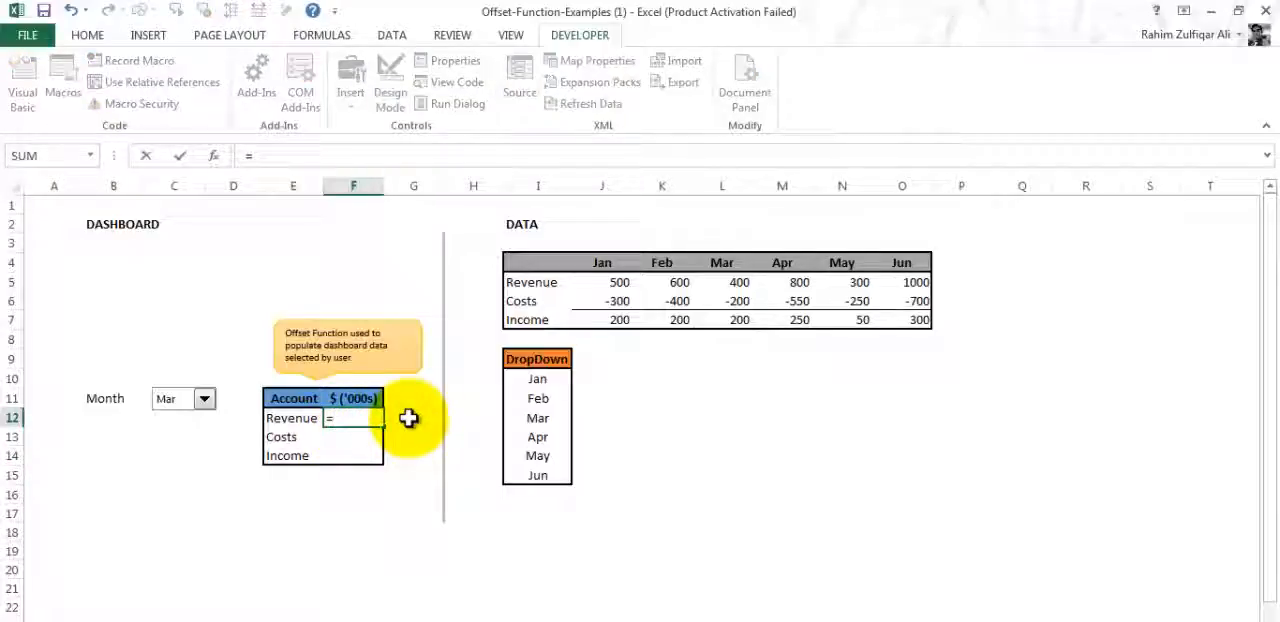
# Enter =OFFSET(I5,0,$C$11 in F12, making the month cell absolute with F4.
pyautogui.write('=OFFSET(')
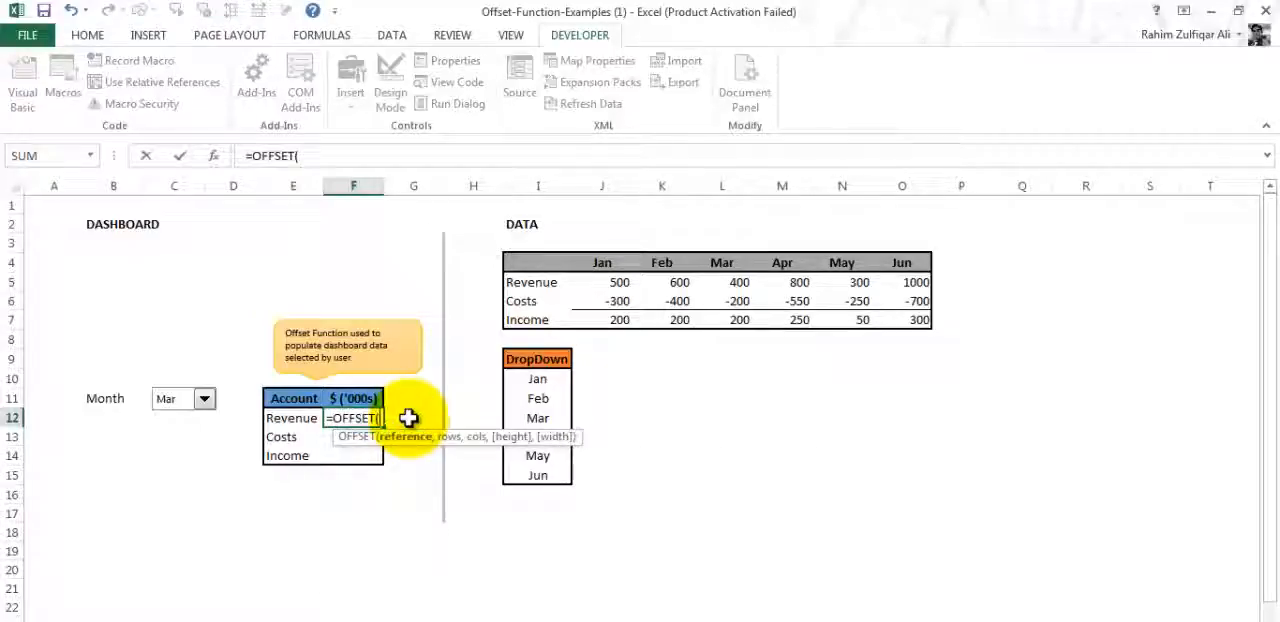
pyautogui.moveTo(408, 444)
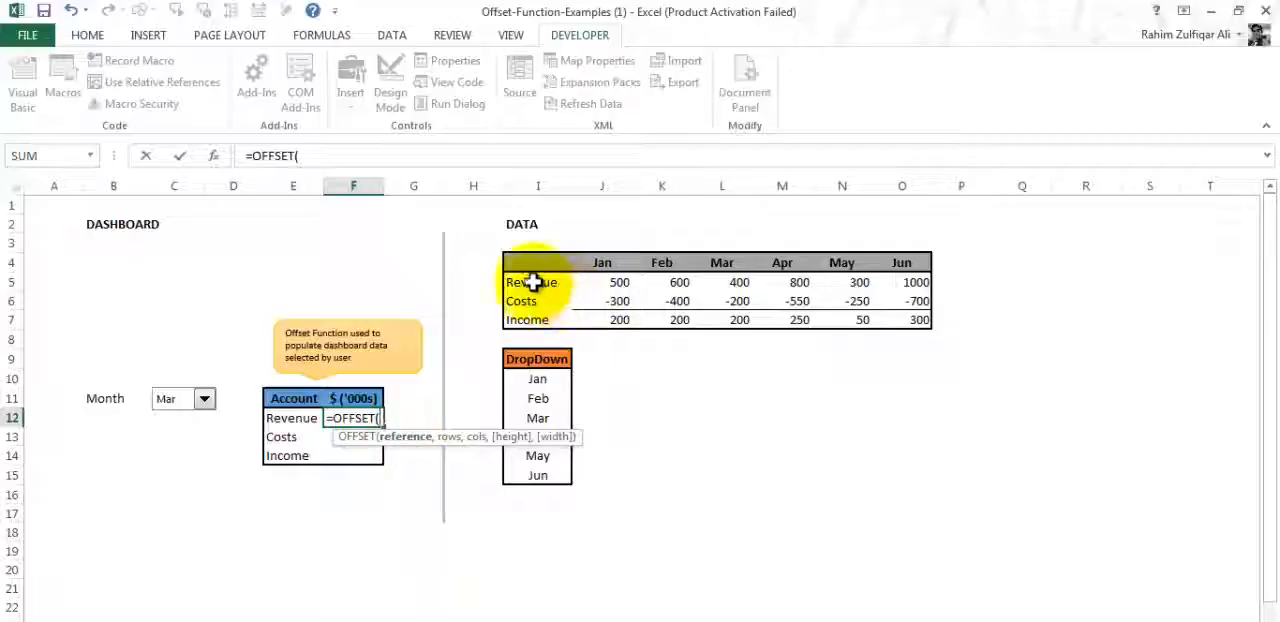
pyautogui.click(536, 282)
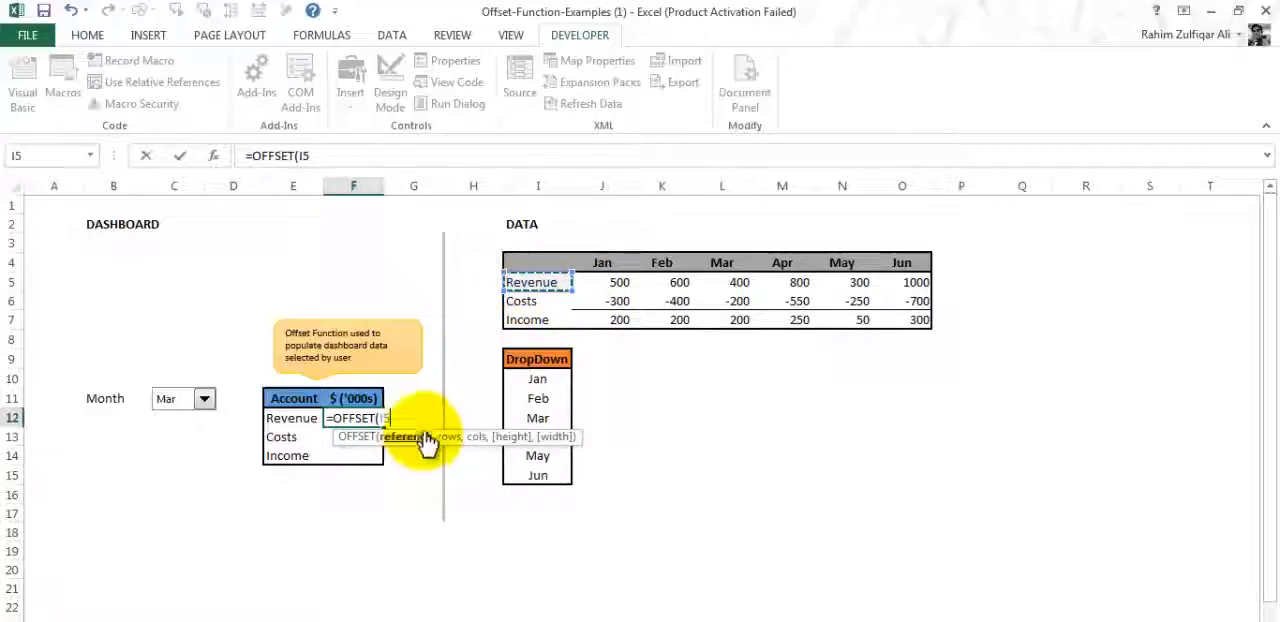
pyautogui.write(',')
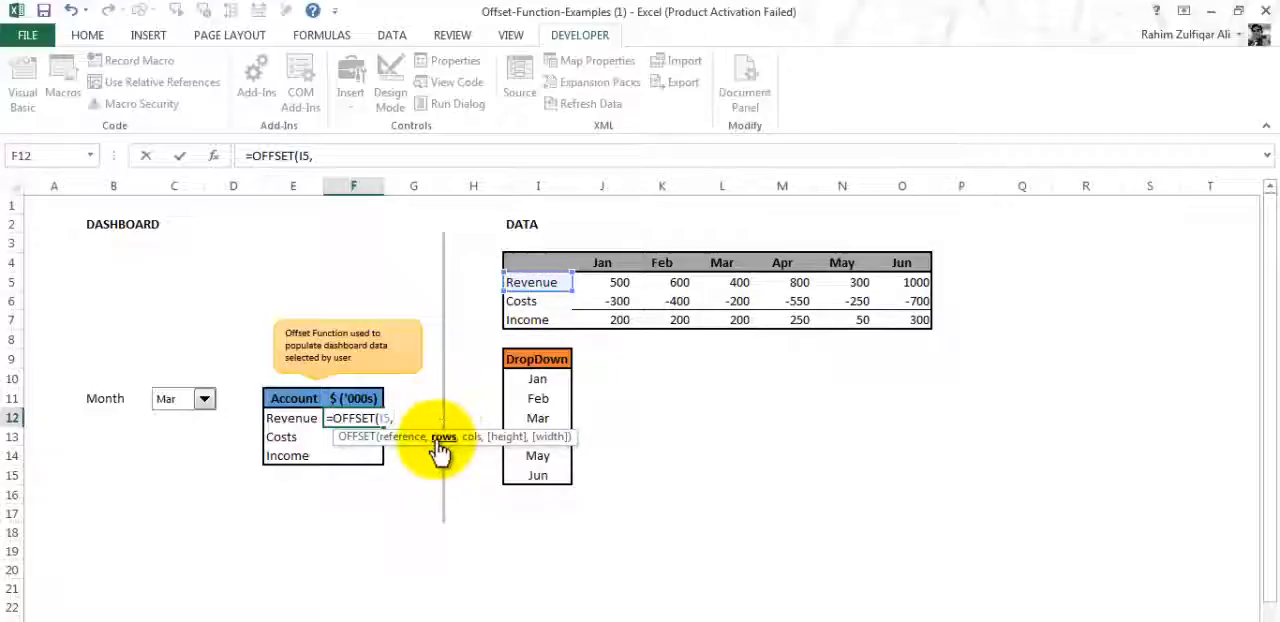
pyautogui.moveTo(549, 270)
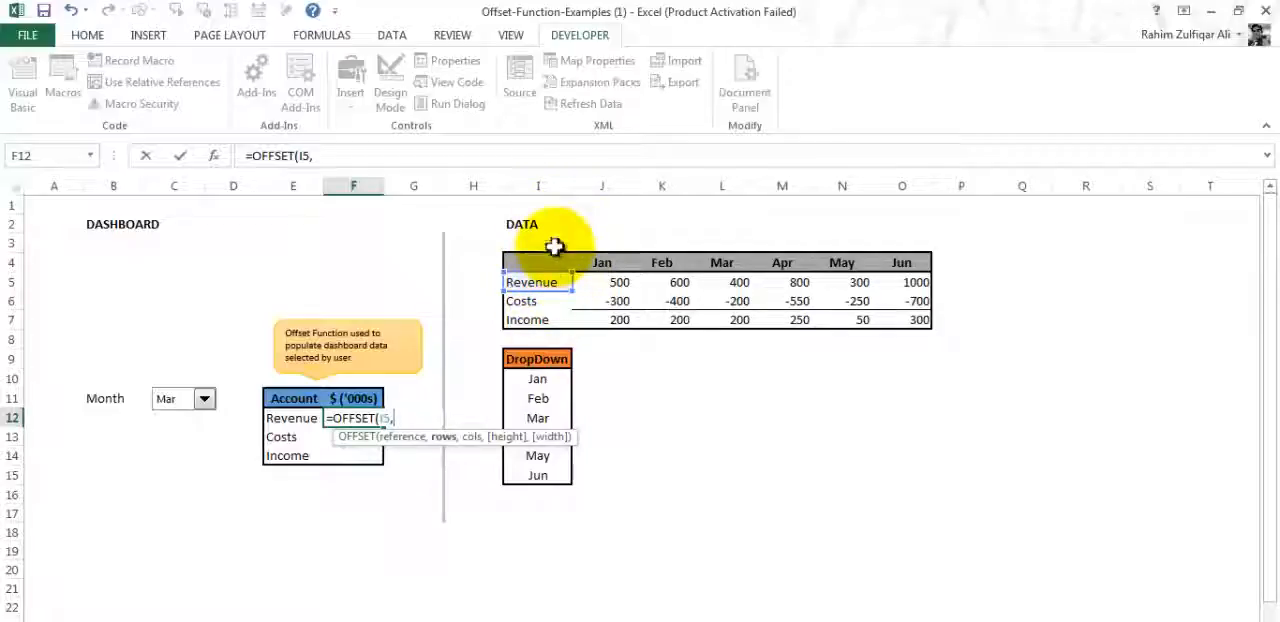
pyautogui.write('0')
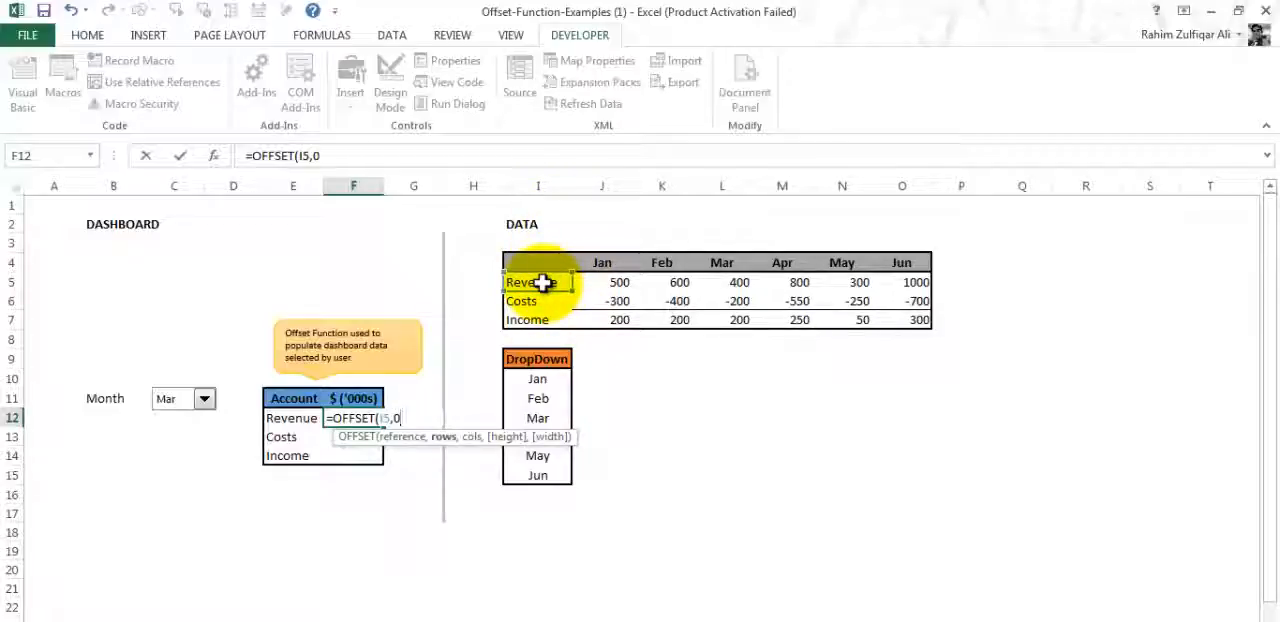
pyautogui.write(',')
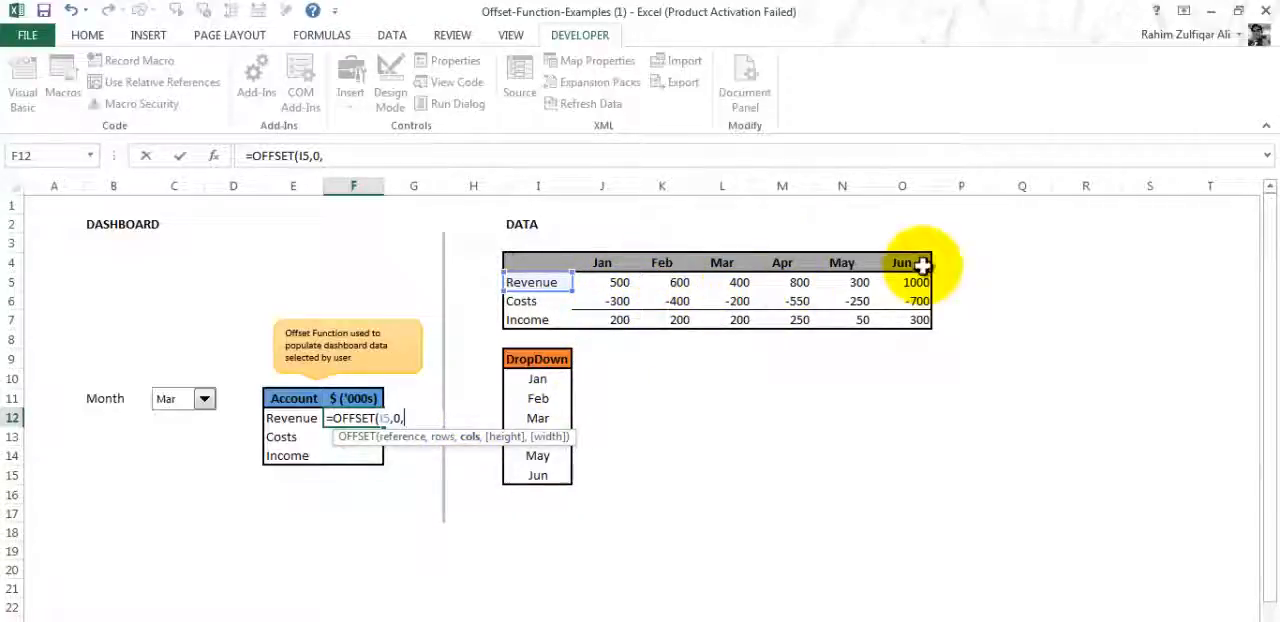
pyautogui.moveTo(190, 412)
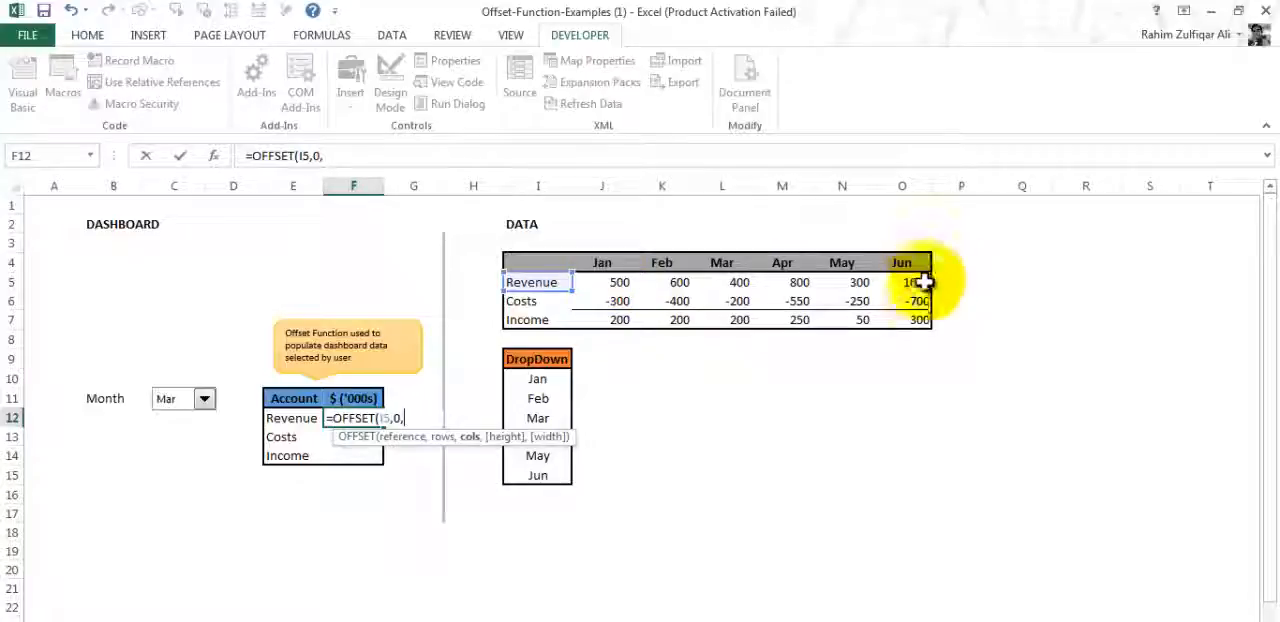
pyautogui.moveTo(112, 412)
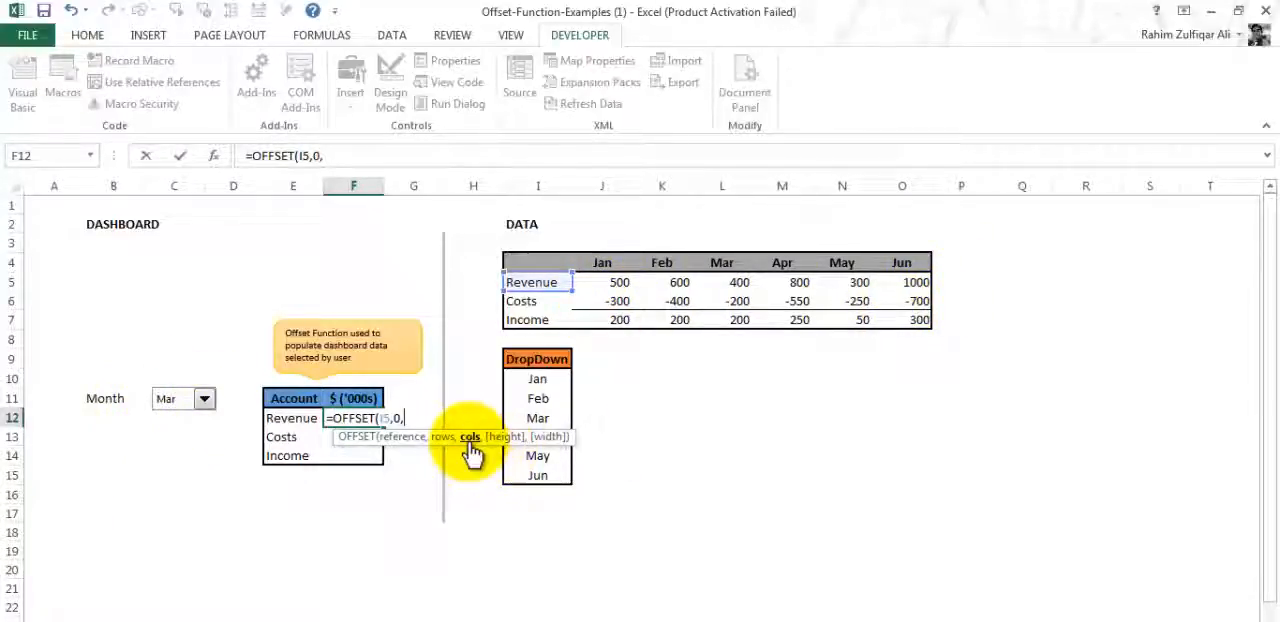
pyautogui.click(180, 418)
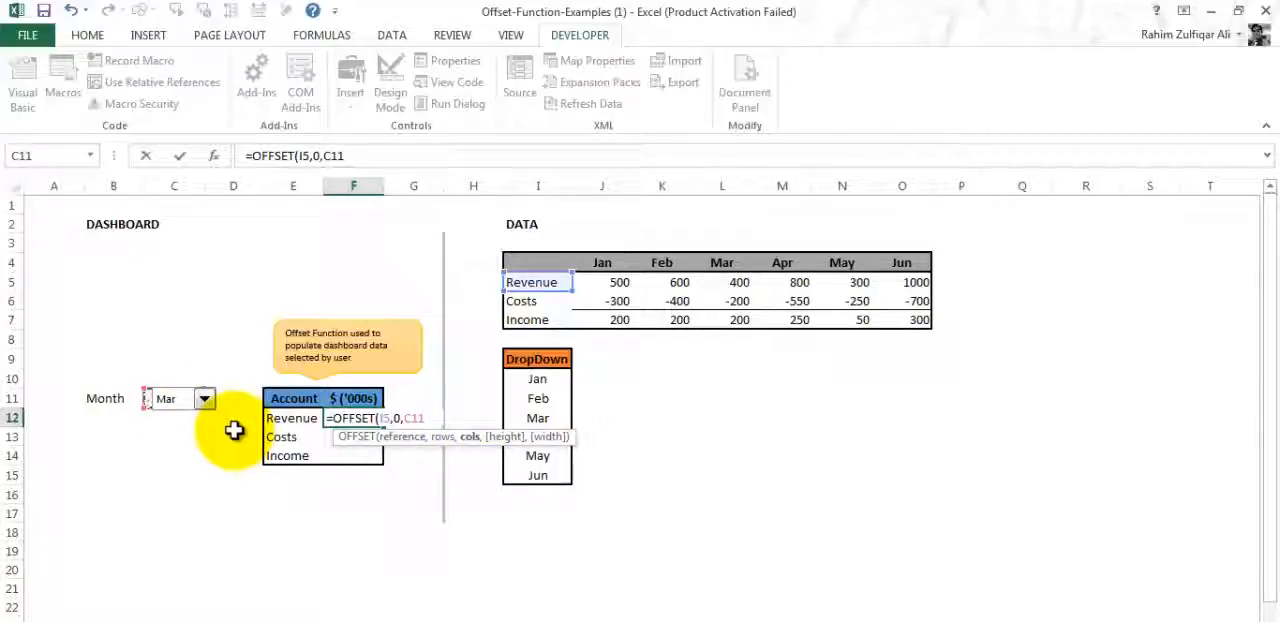
pyautogui.press('F4')
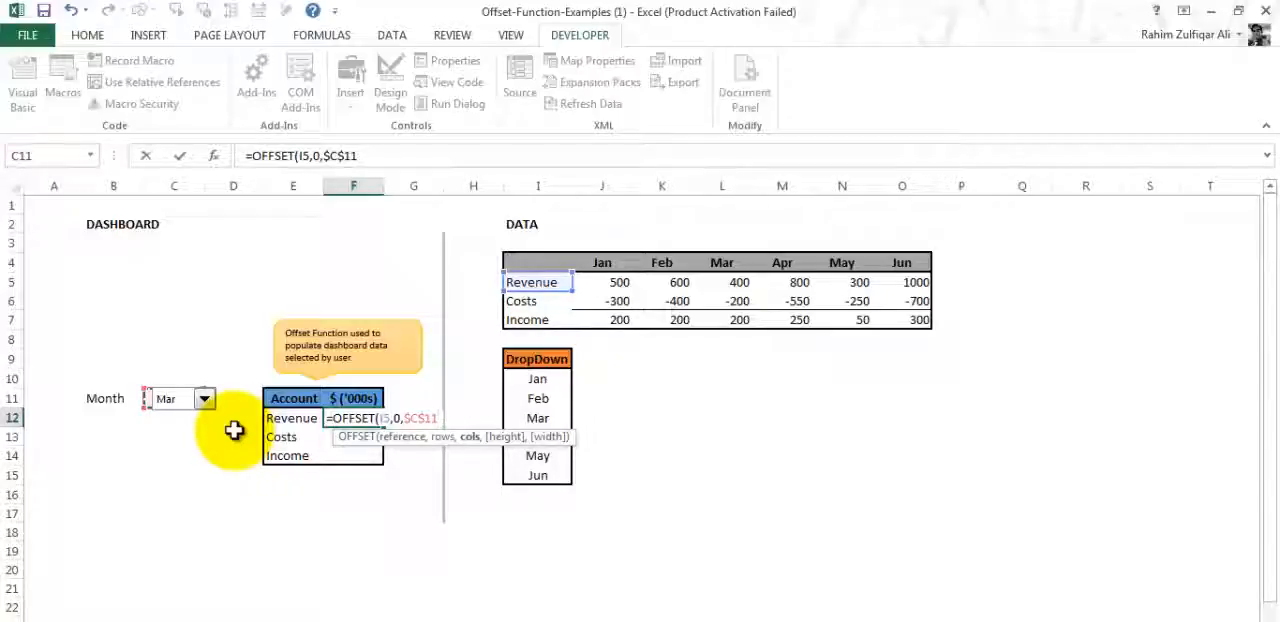
pyautogui.moveTo(558, 435)
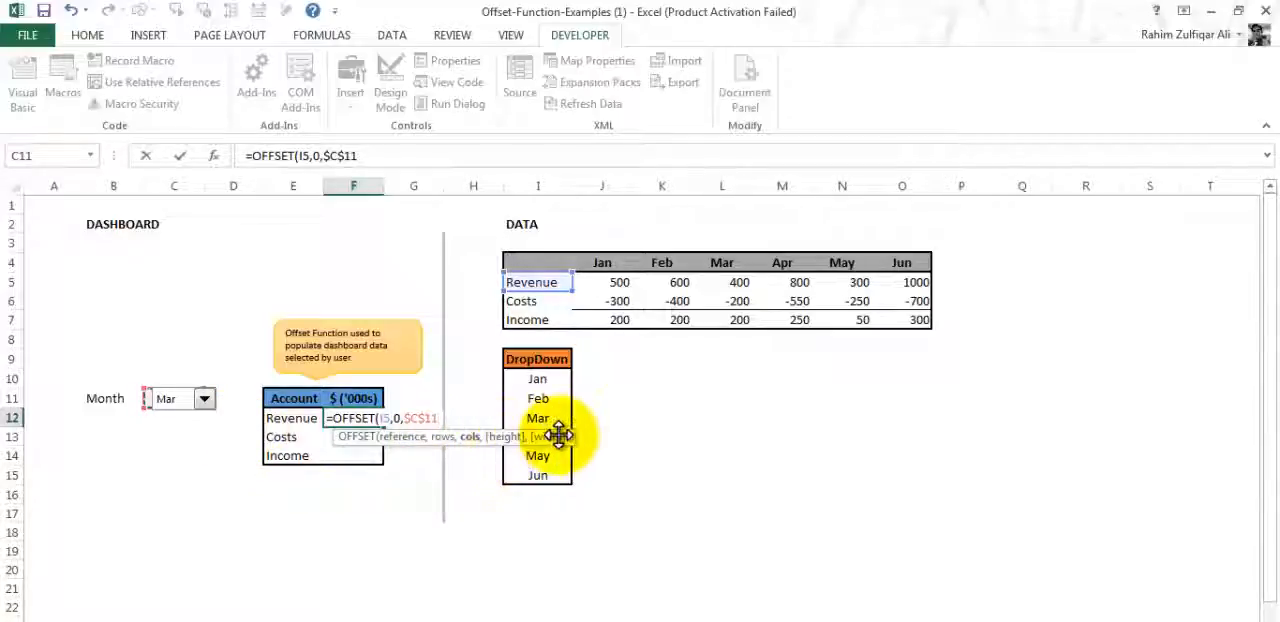
pyautogui.moveTo(507, 440)
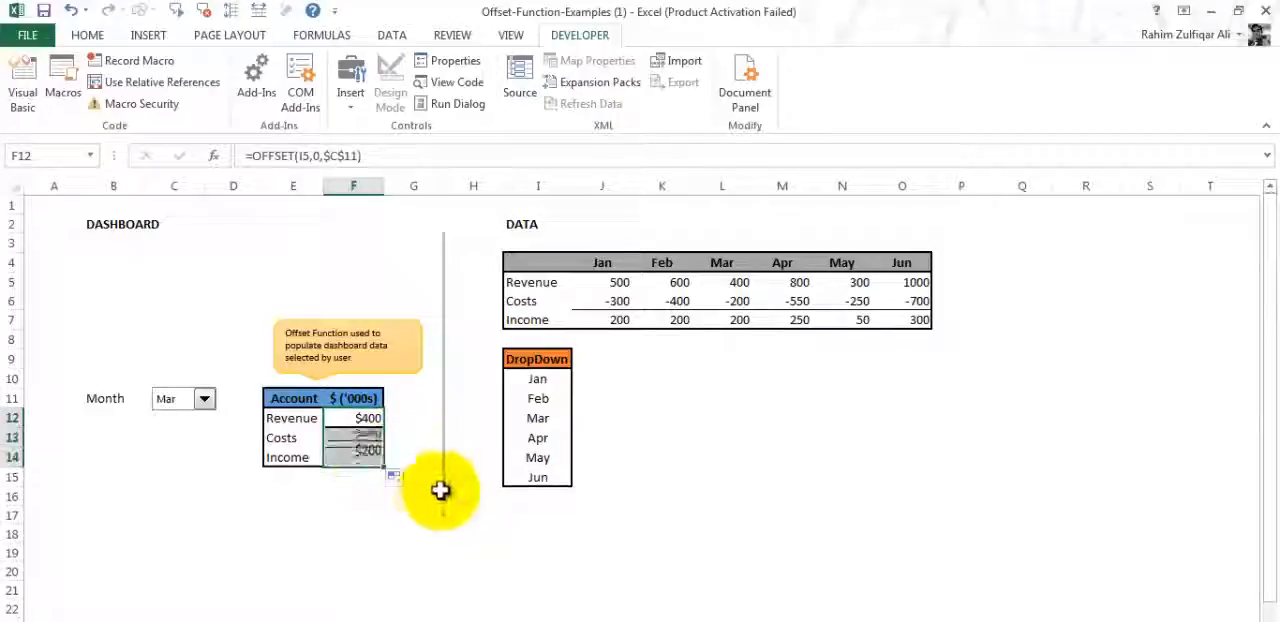
# Fill formulas down without formatting, switch the month to May, and inspect Revenue's references.
pyautogui.click(397, 478)
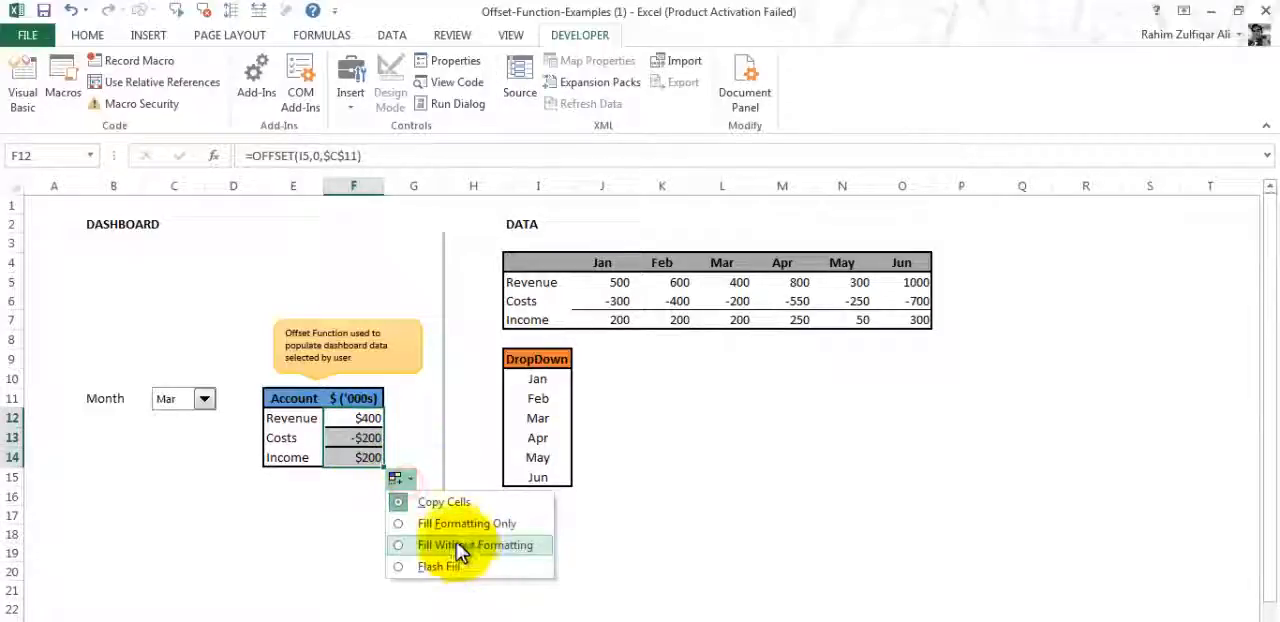
pyautogui.click(465, 545)
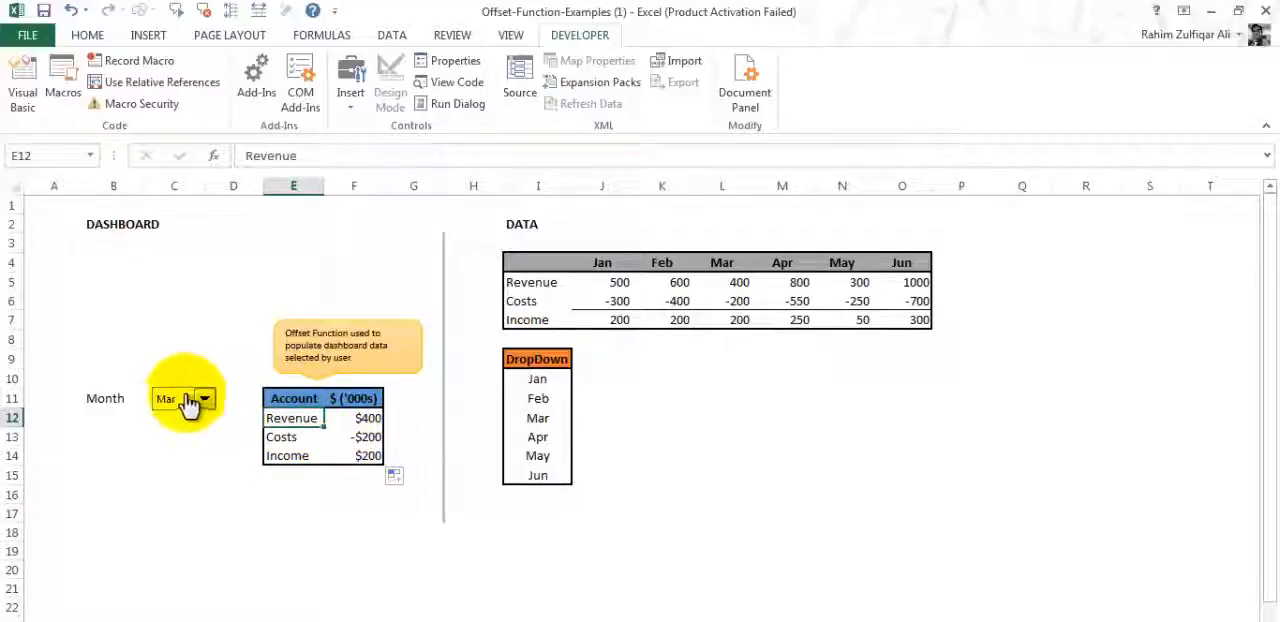
pyautogui.click(365, 418)
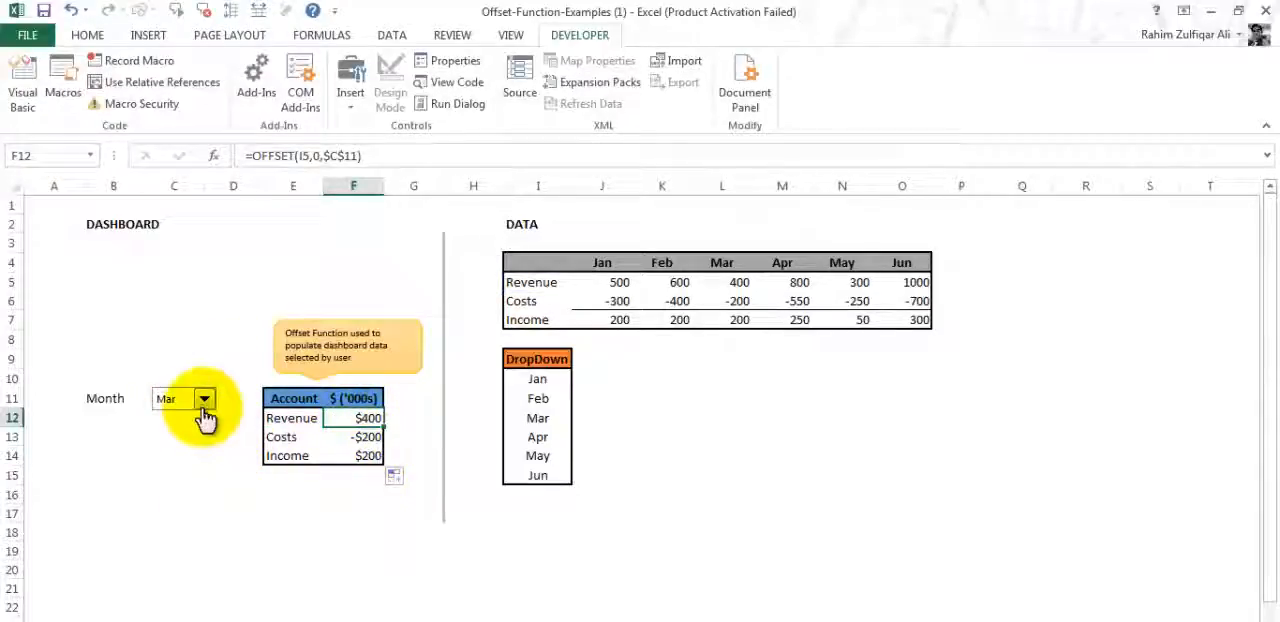
pyautogui.click(537, 378)
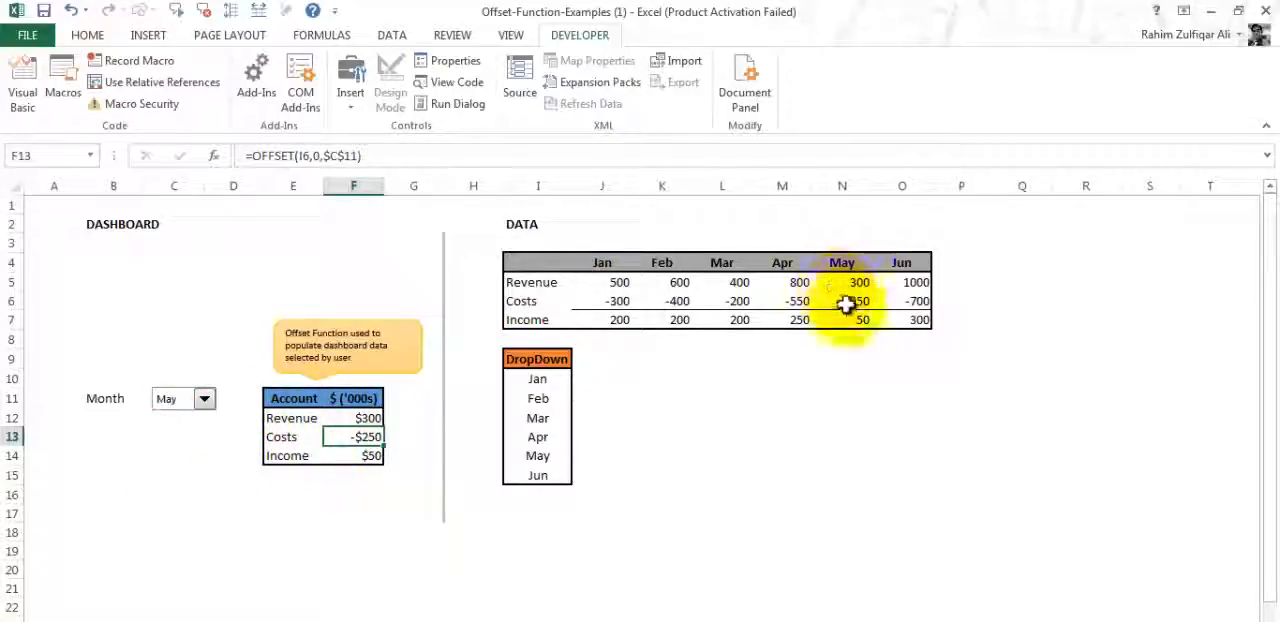
pyautogui.rightClick(184, 399)
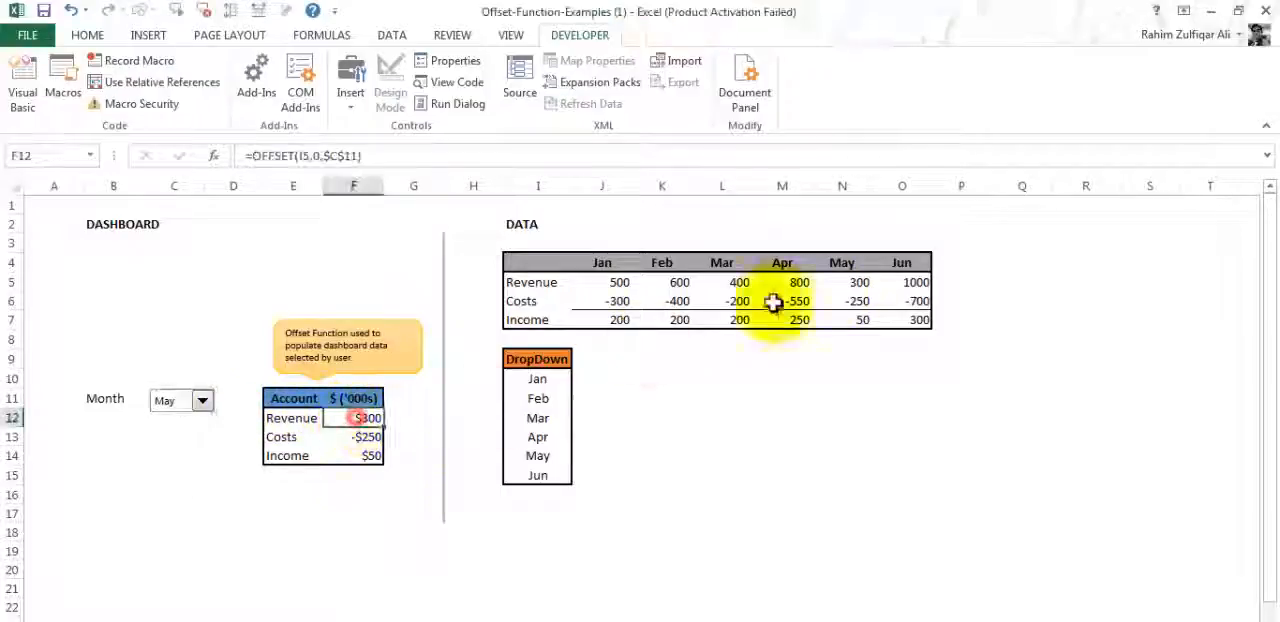
pyautogui.doubleClick(355, 417)
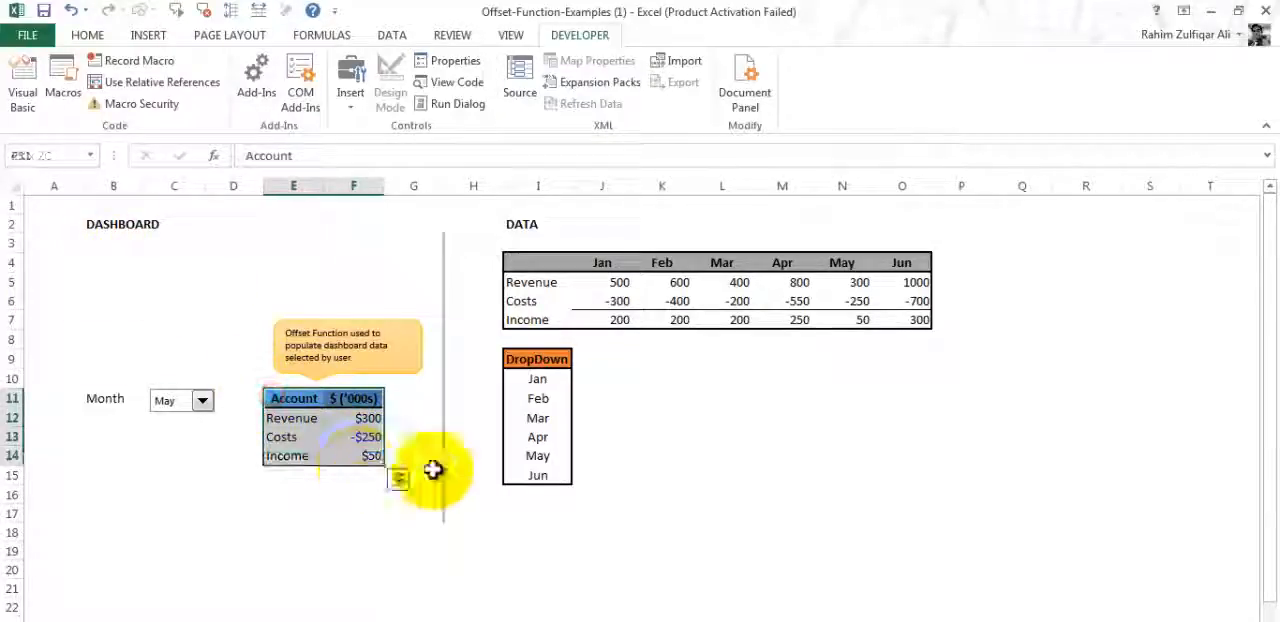
# Insert a clustered column chart of the Account table and select its value axis.
pyautogui.click(147, 35)
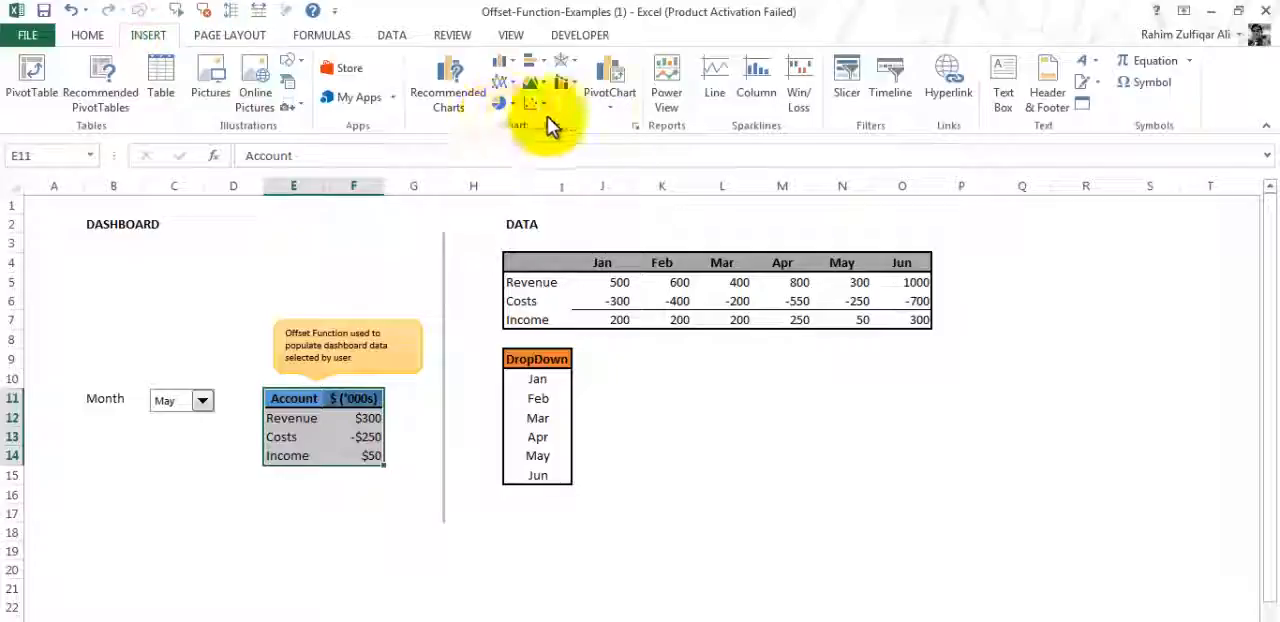
pyautogui.click(505, 62)
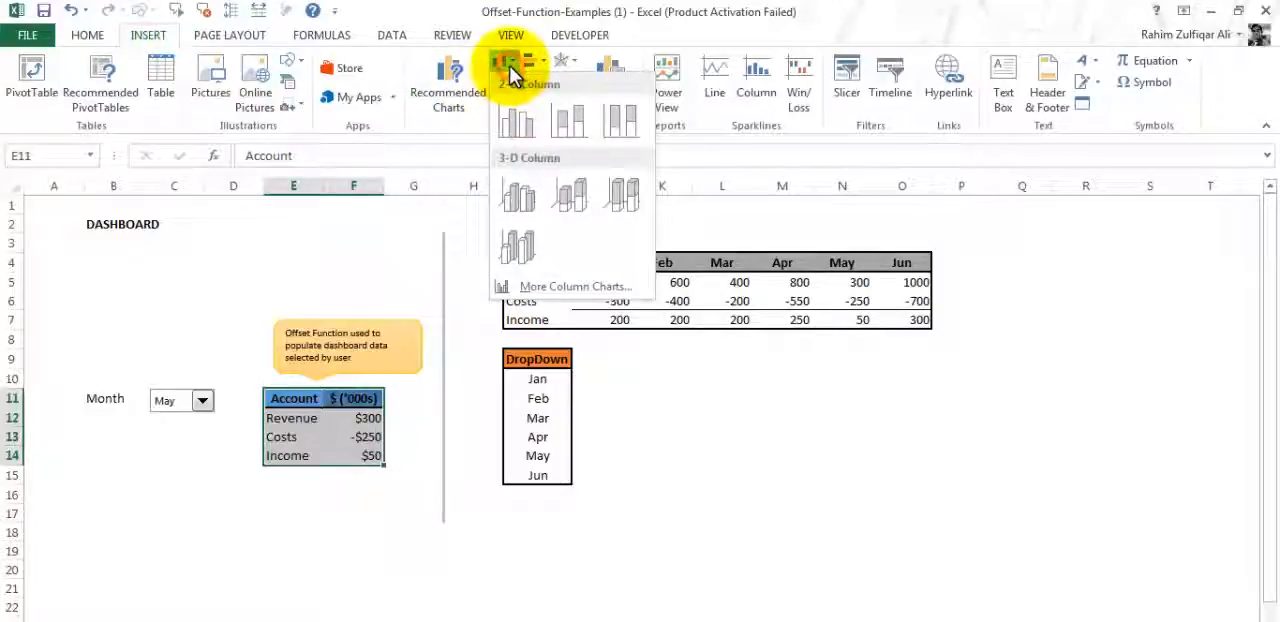
pyautogui.click(516, 120)
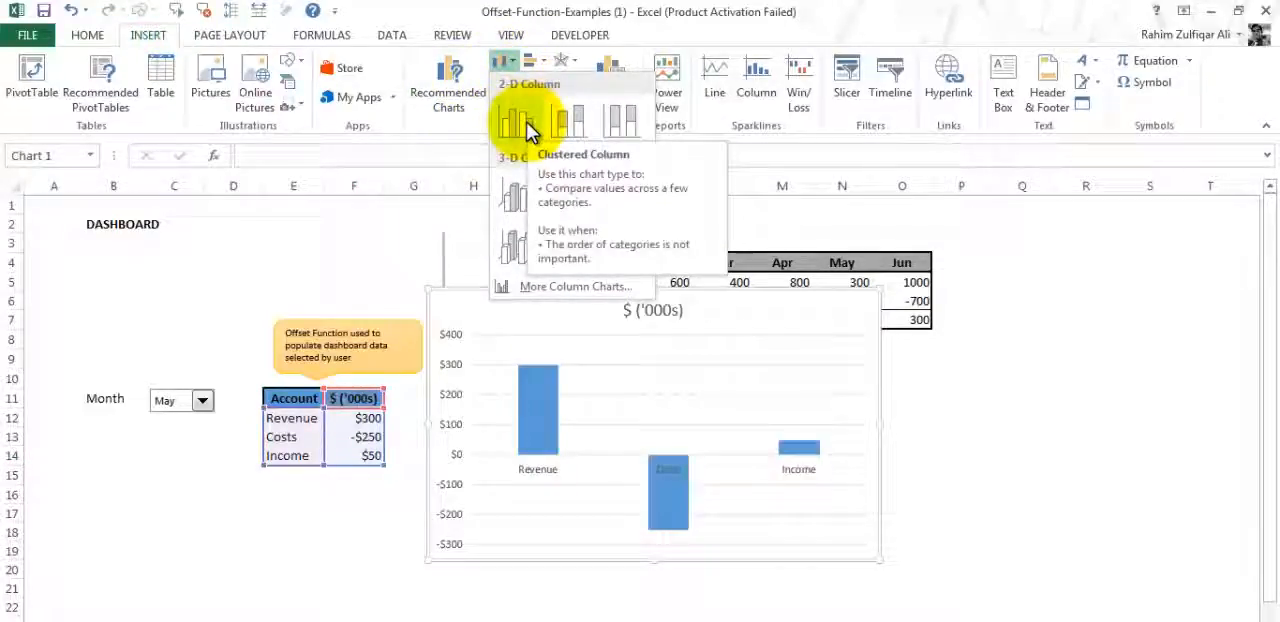
pyautogui.click(513, 120)
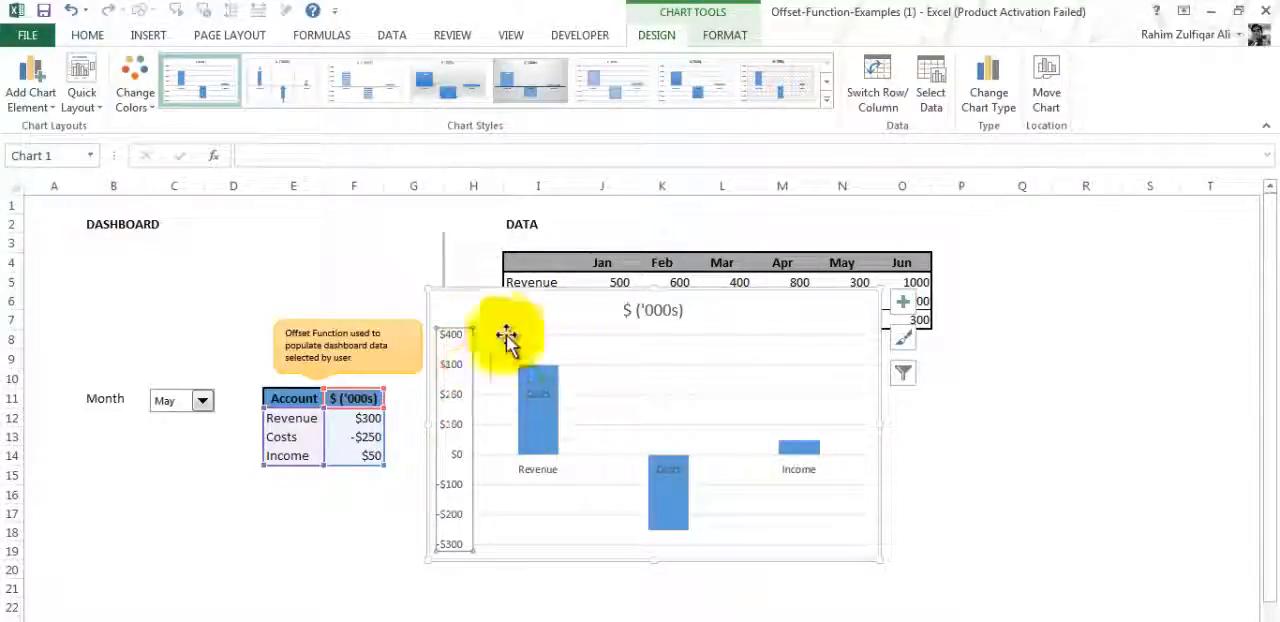
pyautogui.moveTo(452, 473)
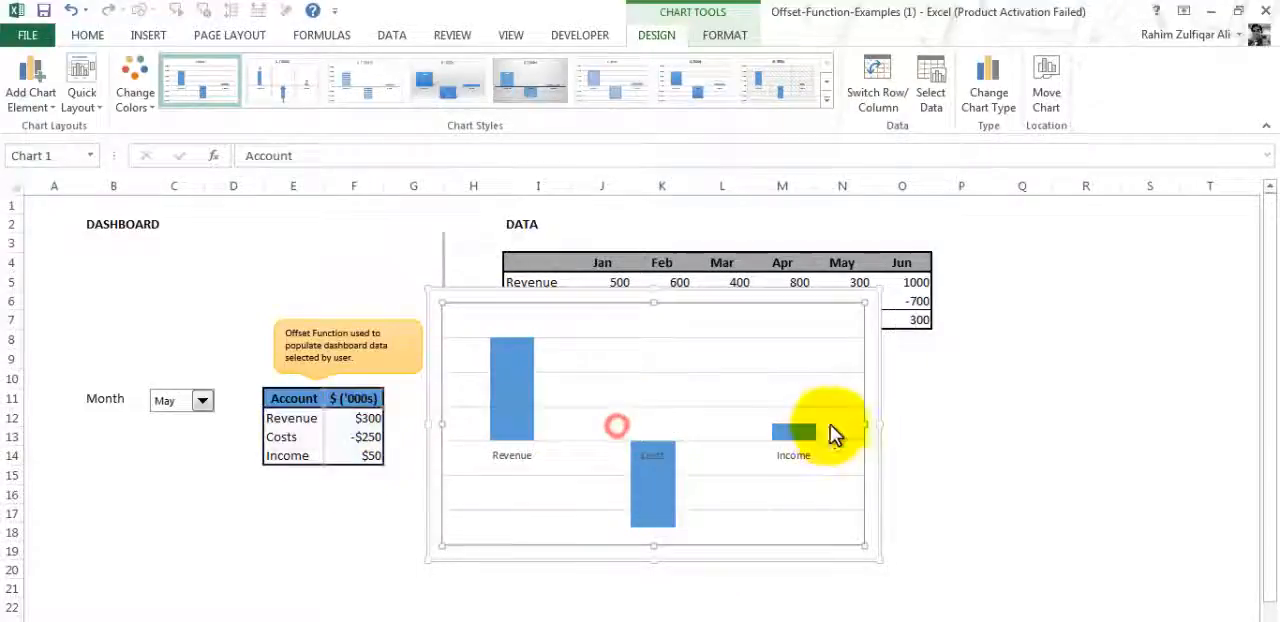
# Uncheck Costs in the chart's Select Data dialog so only Revenue and Income plot.
pyautogui.click(930, 80)
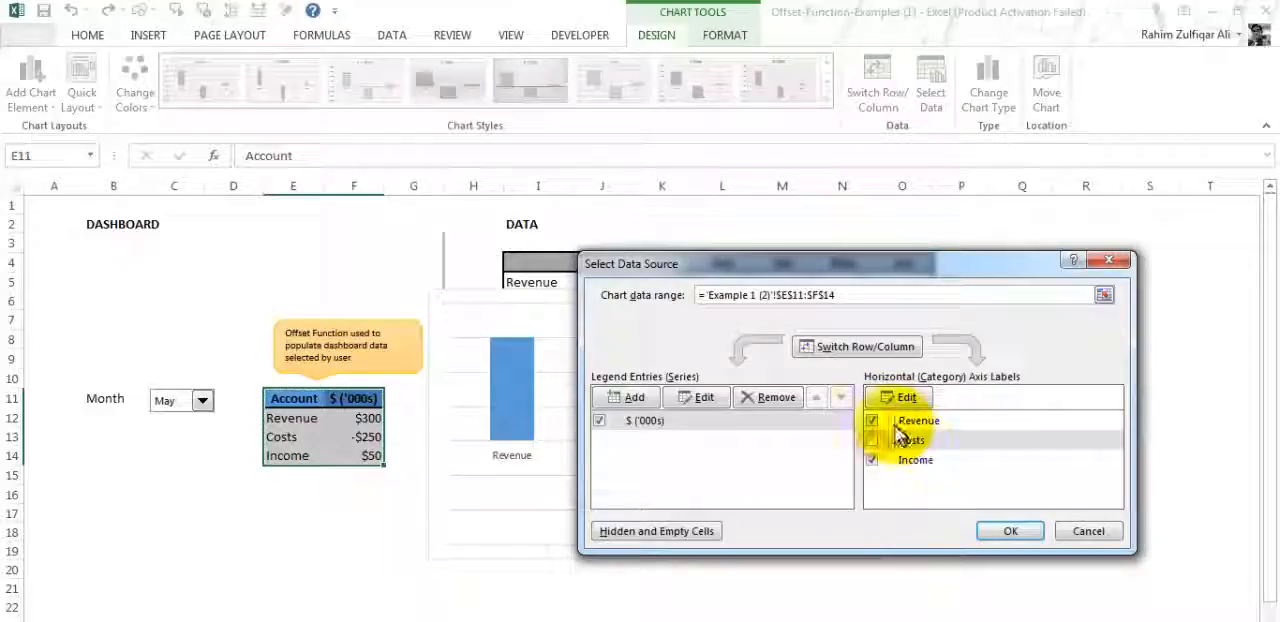
pyautogui.click(872, 440)
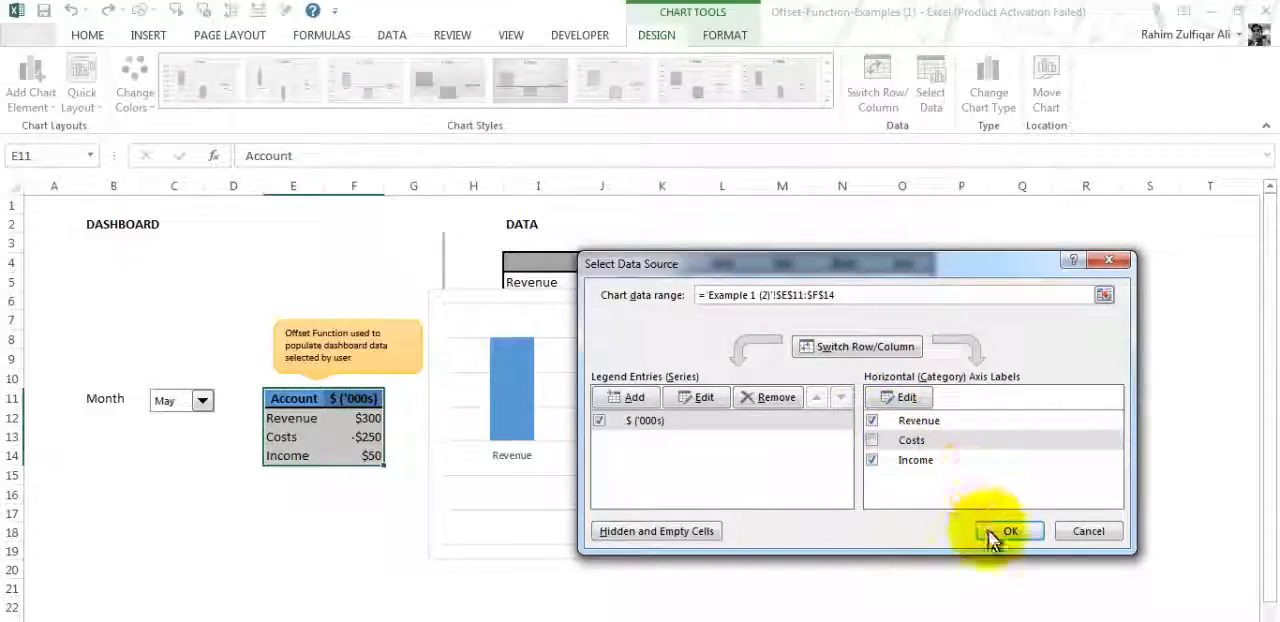
pyautogui.click(1009, 531)
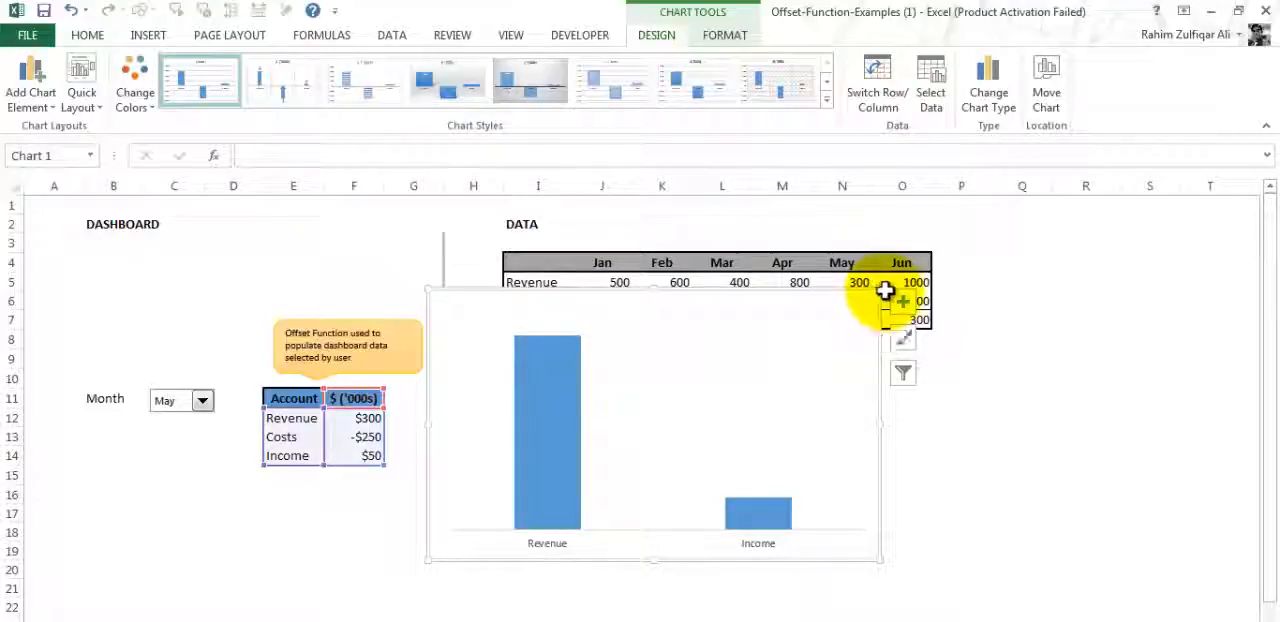
pyautogui.moveTo(888, 285)
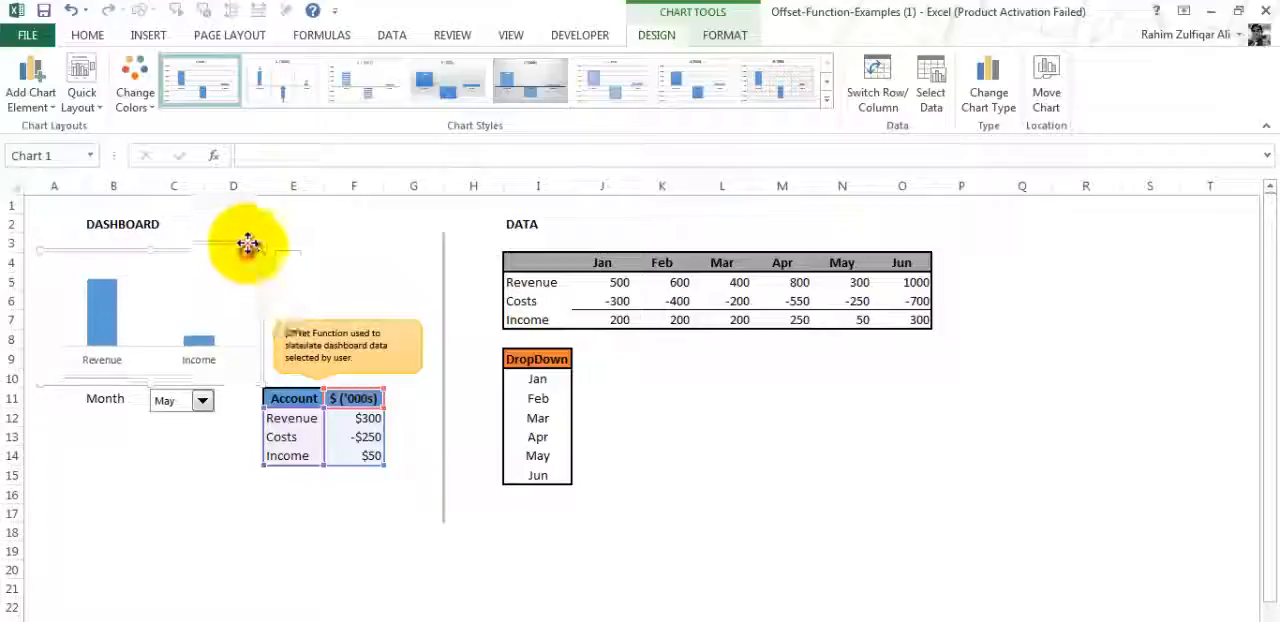
# Deselect the resized chart so the dashboard shows March: $400, -$200, $200.
pyautogui.click(101, 300)
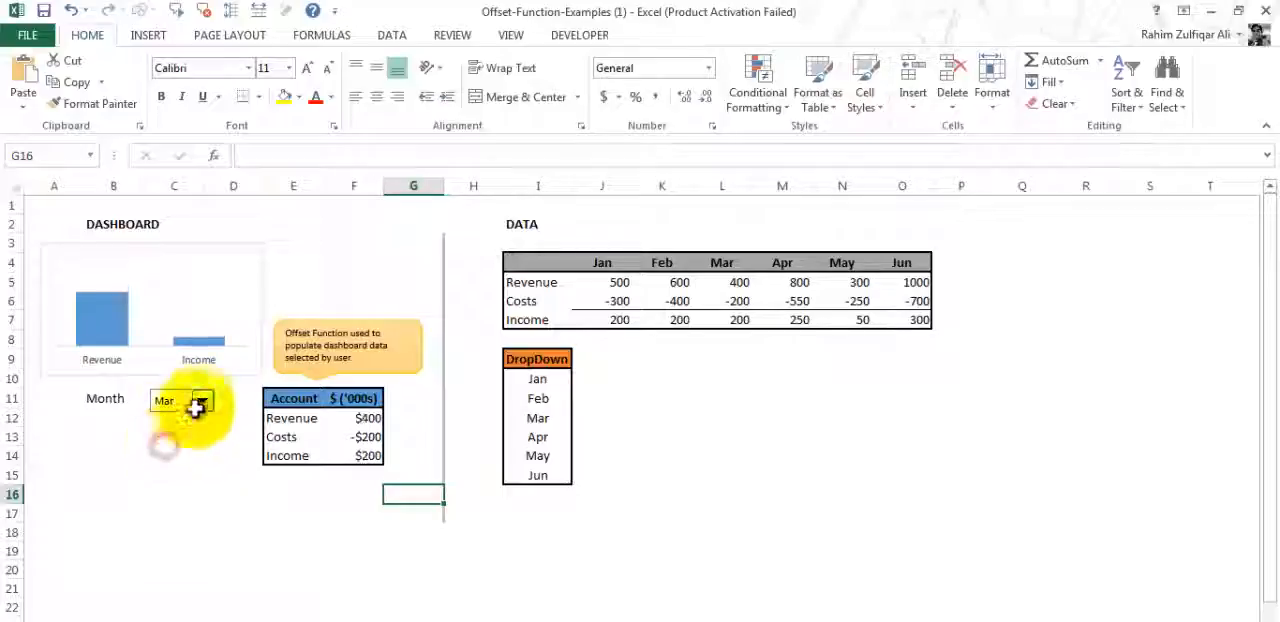
# Switch the month combo box to May, then to Feb.
pyautogui.click(200, 400)
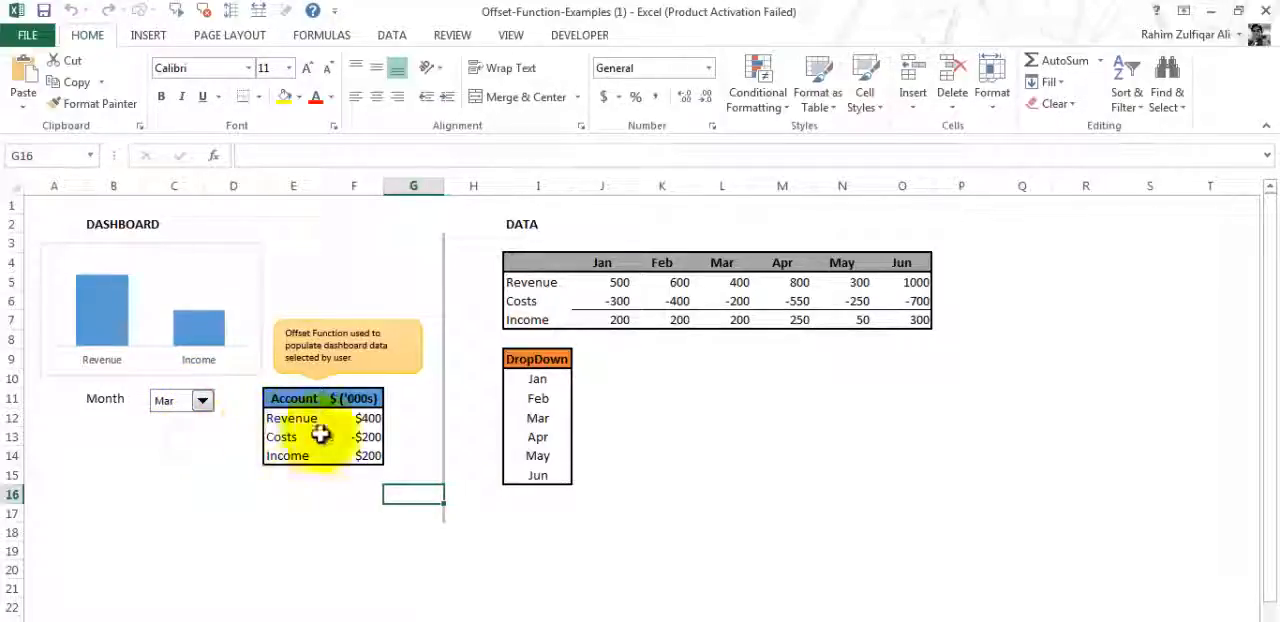
pyautogui.click(362, 437)
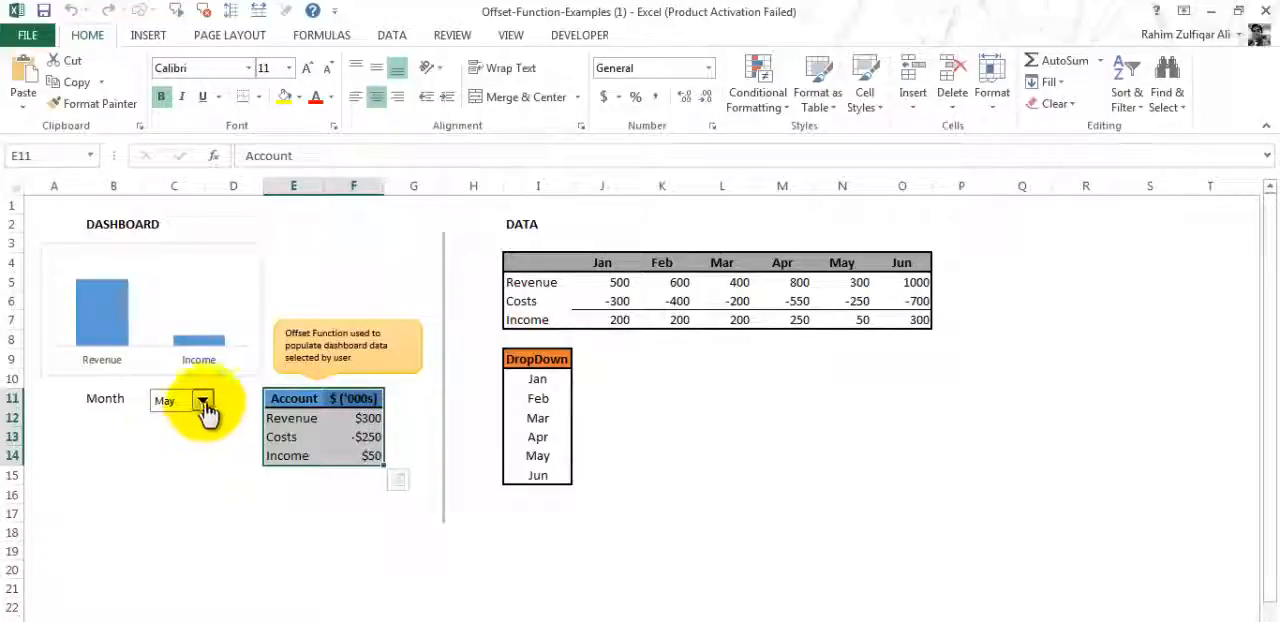
pyautogui.click(208, 400)
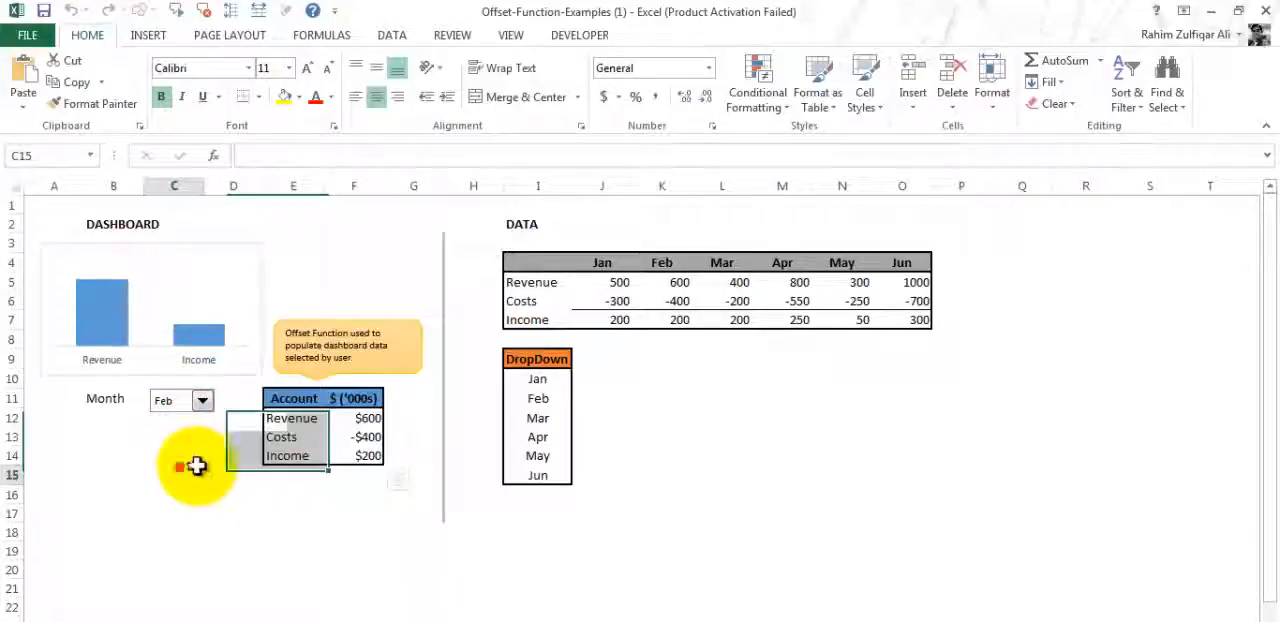